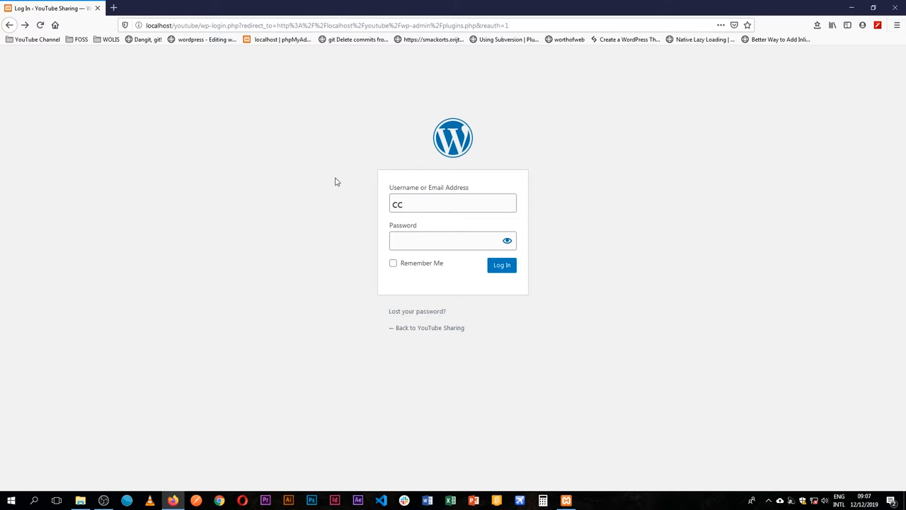
Log into the WordPress admin with the password and dismiss the save-login offer.
click(501, 265)
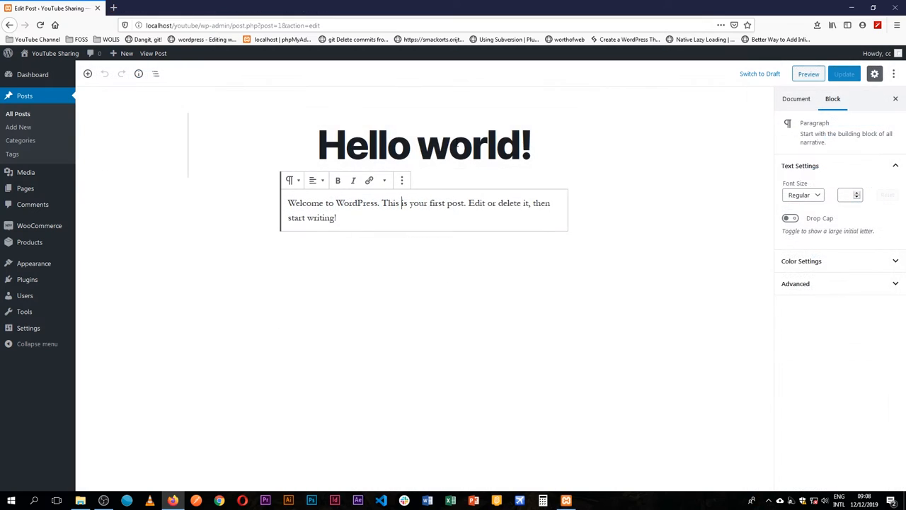
click(796, 99)
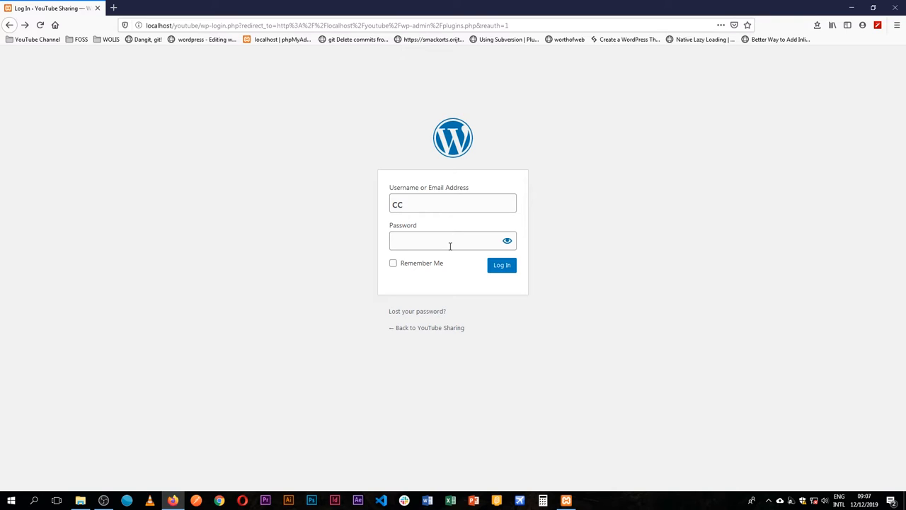
click(451, 241)
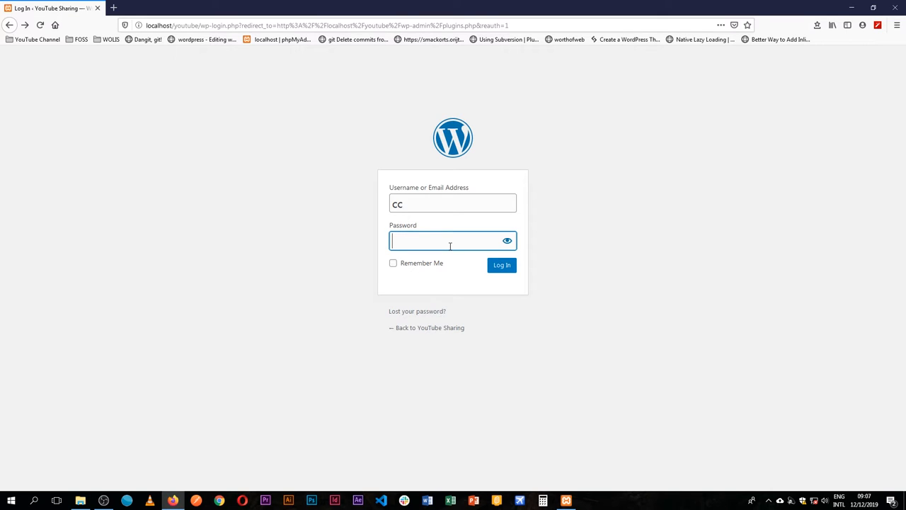
click(502, 265)
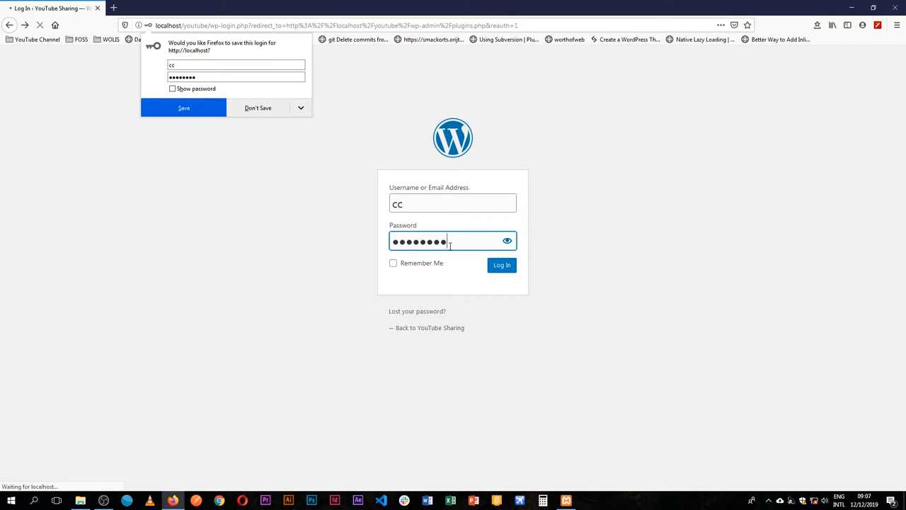
click(501, 265)
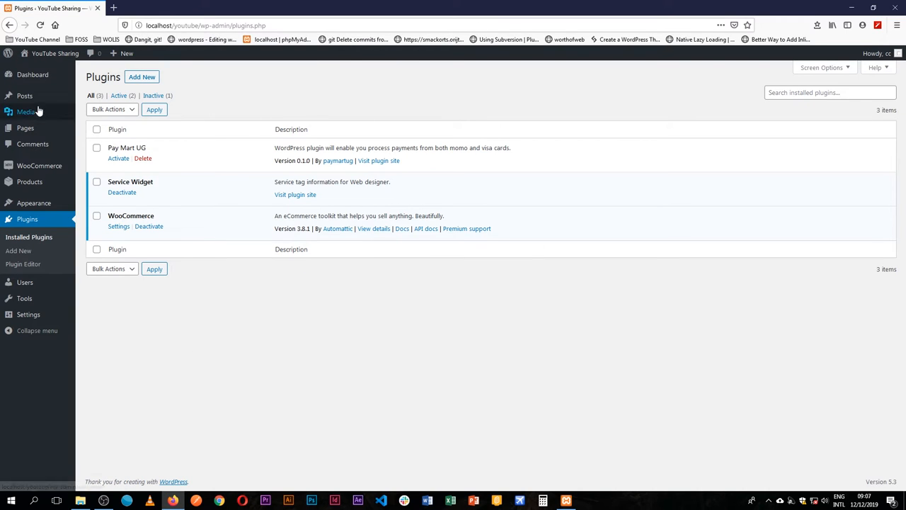
Bring up the All Posts list showing the Hello world! post.
click(25, 96)
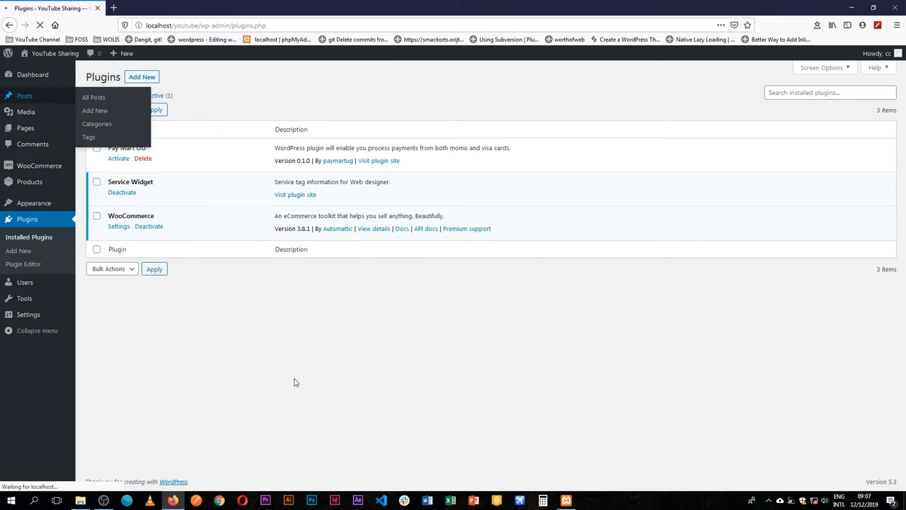
click(93, 97)
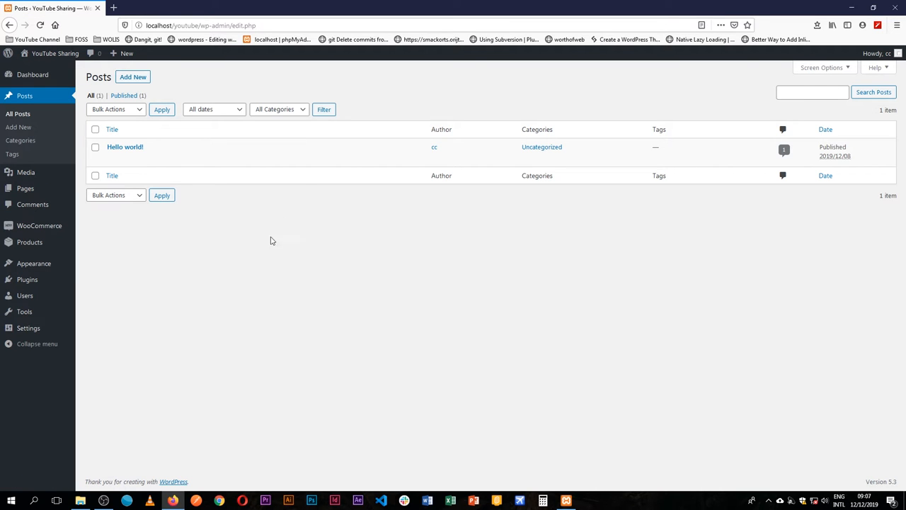
Open Hello world! in the classic editor, review its content and select the heading and opening paragraph.
click(124, 146)
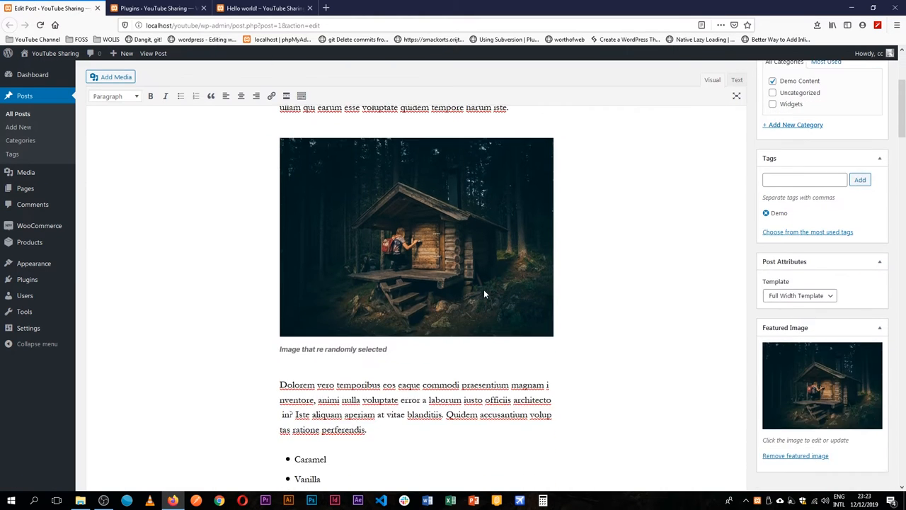
scroll(down, 3)
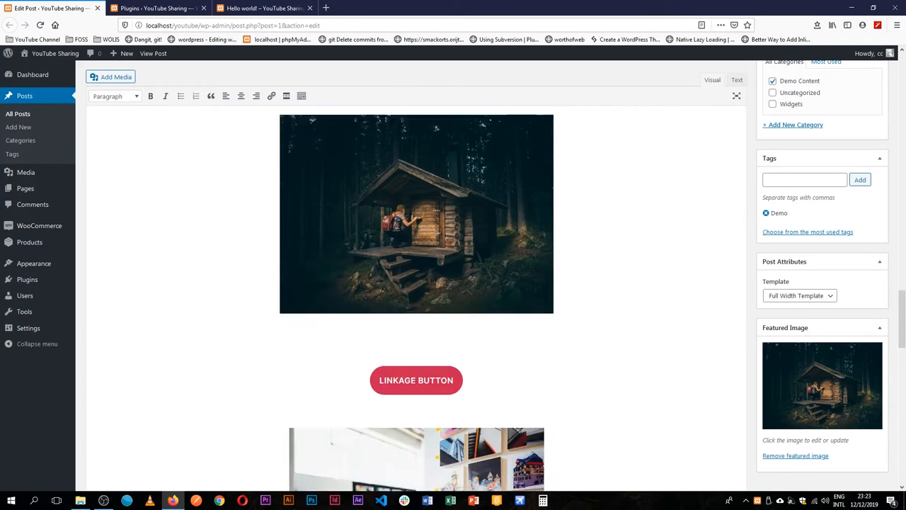
scroll(down, 3)
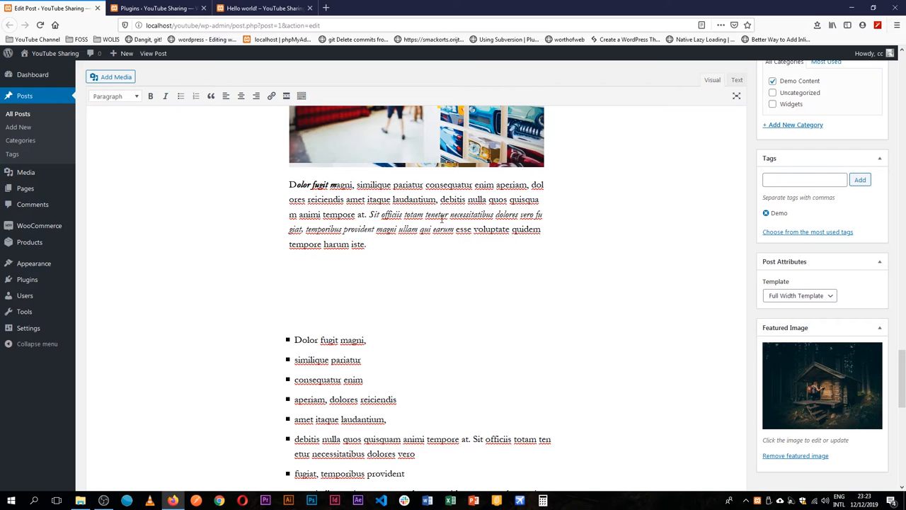
mouse_move(444, 314)
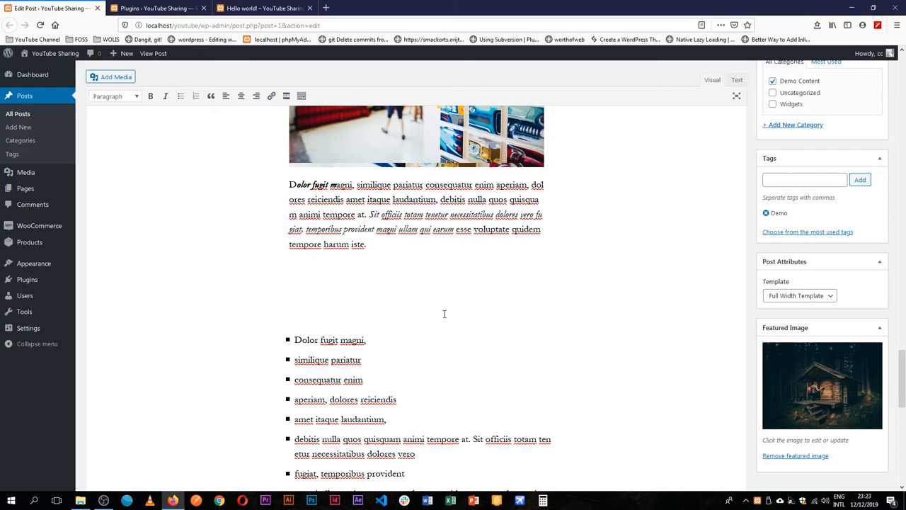
scroll(down, 3)
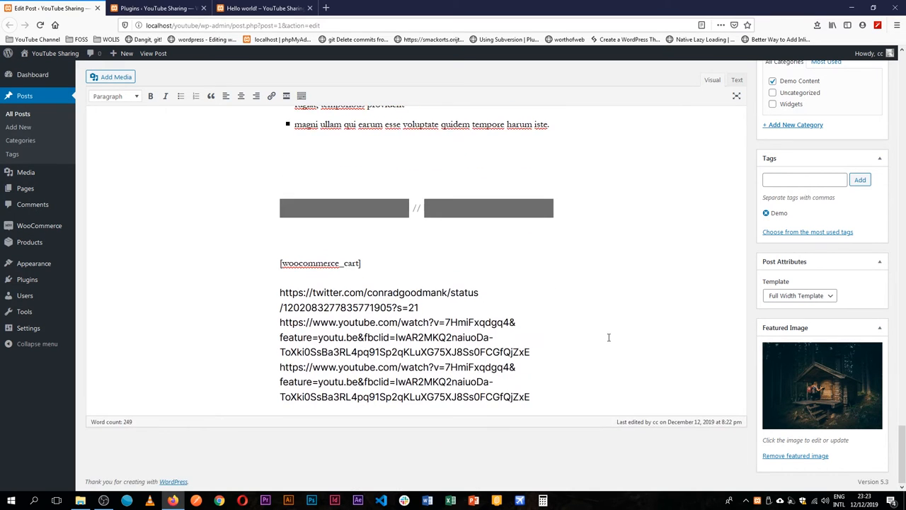
scroll(up, 3)
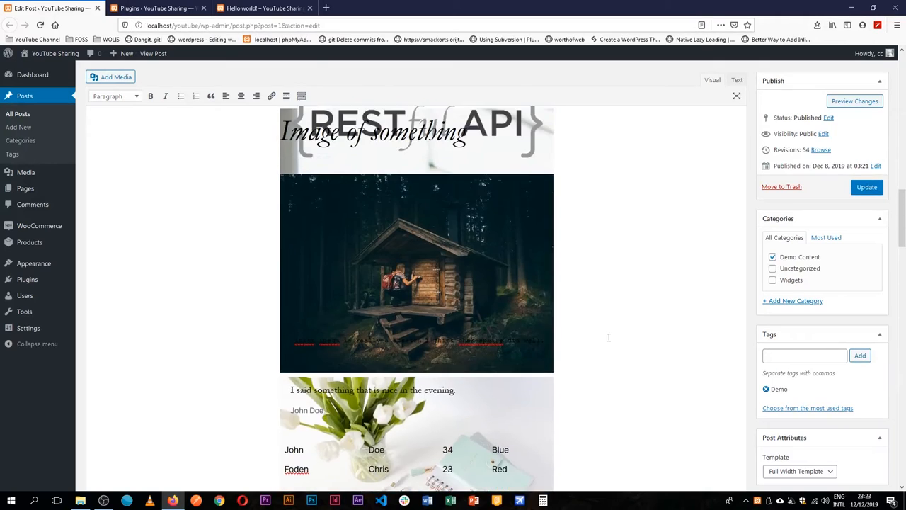
scroll(up, 3)
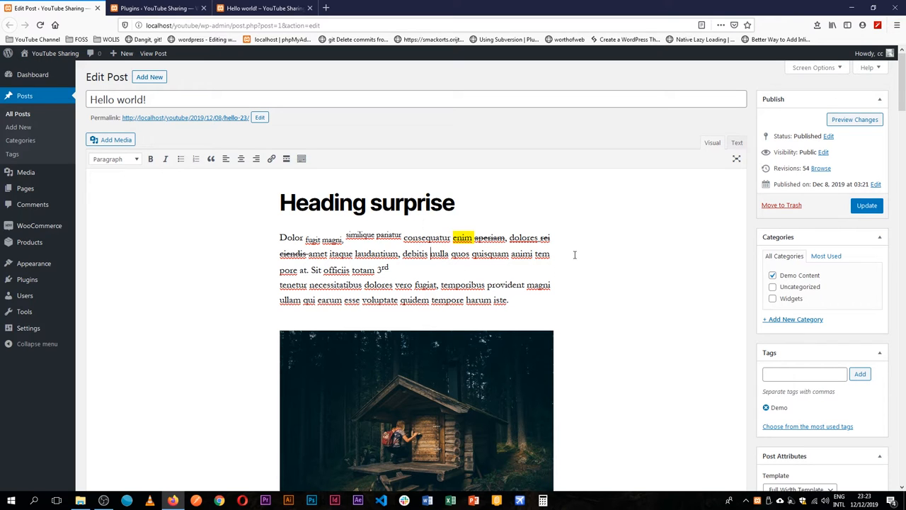
drag(280, 202, 507, 300)
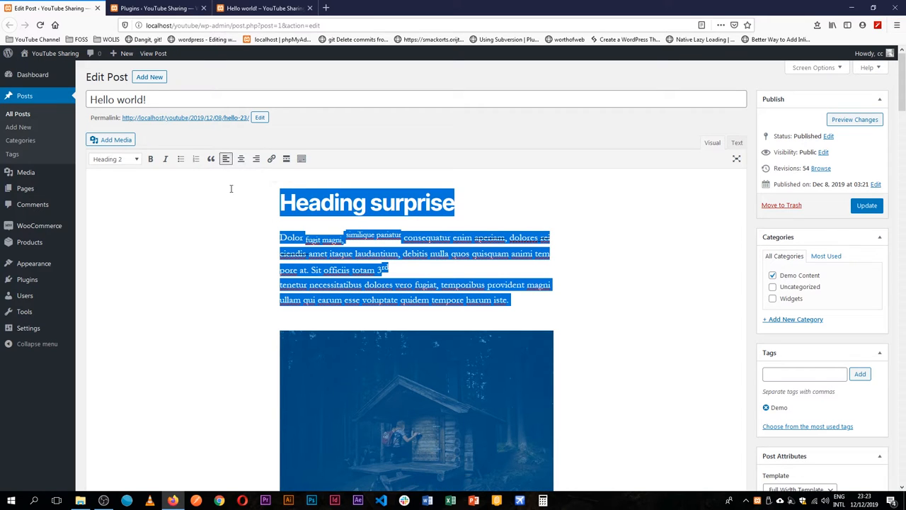
mouse_move(256, 306)
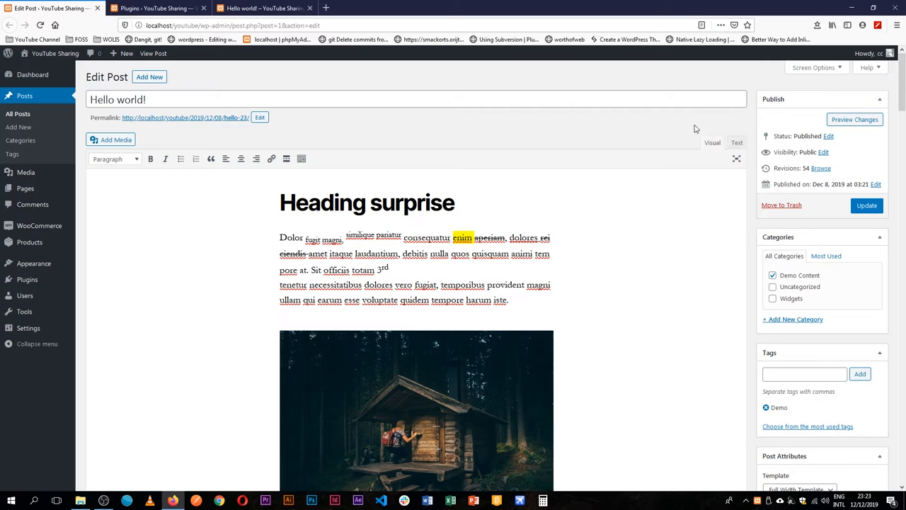
mouse_move(810, 77)
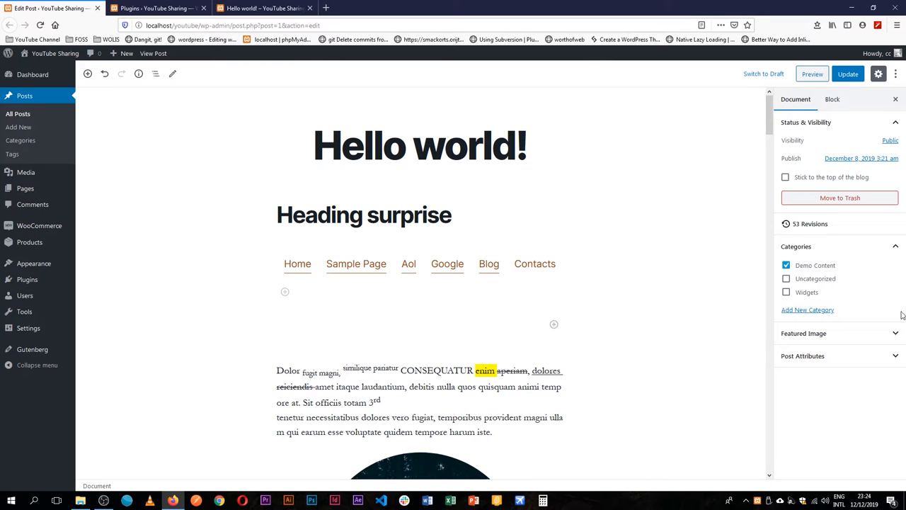
Use Block Navigation to select the Cover block and show its settings.
click(173, 73)
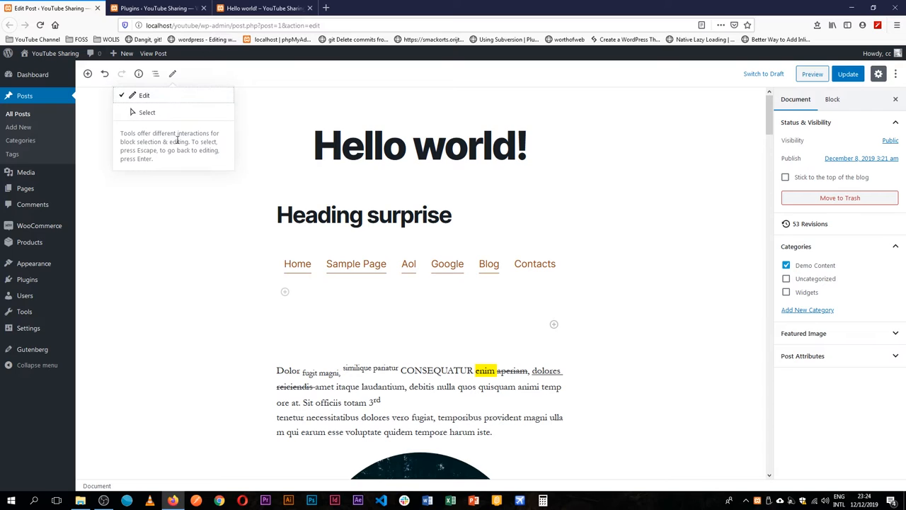
click(156, 74)
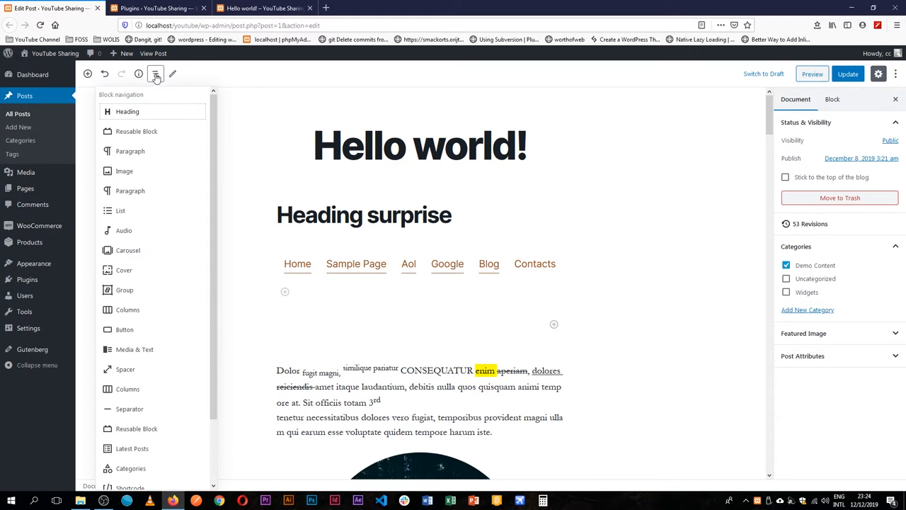
mouse_move(215, 241)
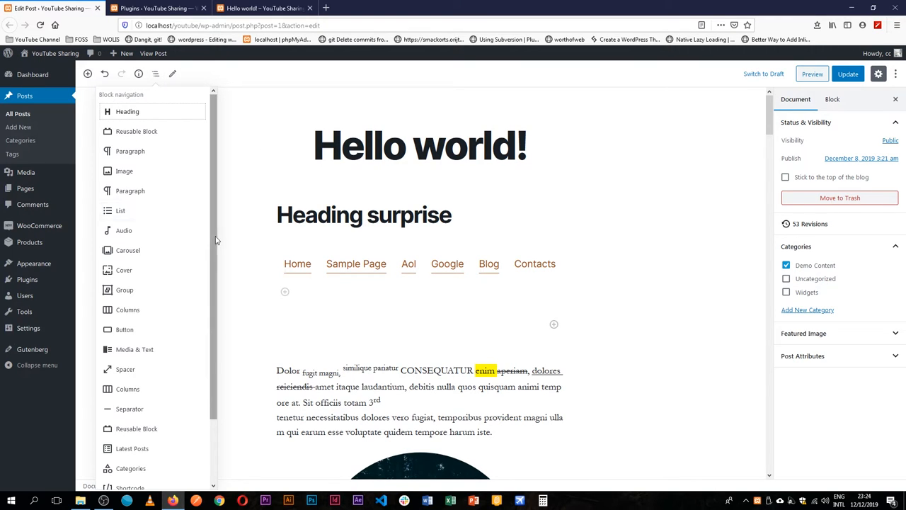
scroll(down, 3)
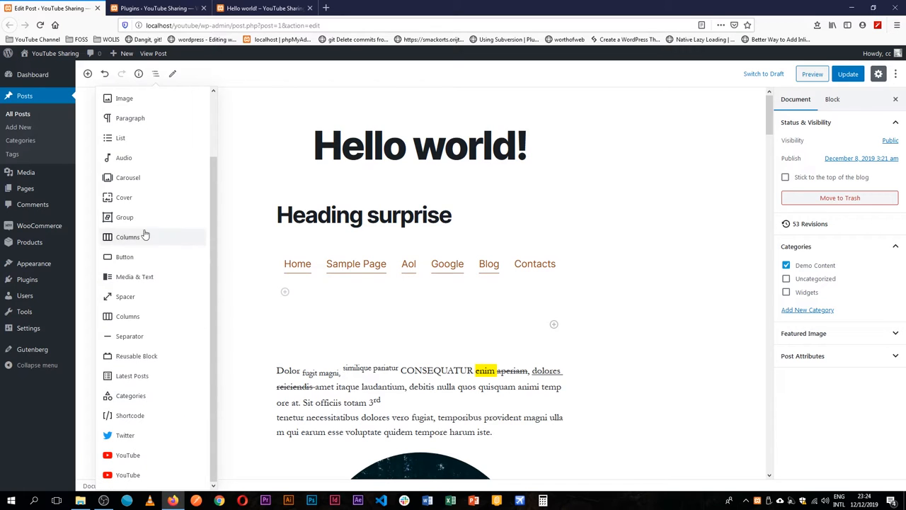
mouse_move(125, 198)
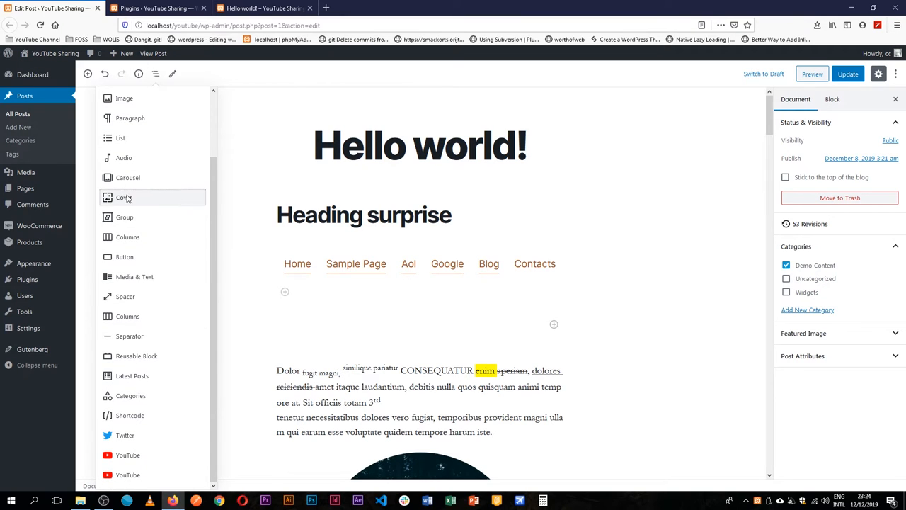
click(125, 197)
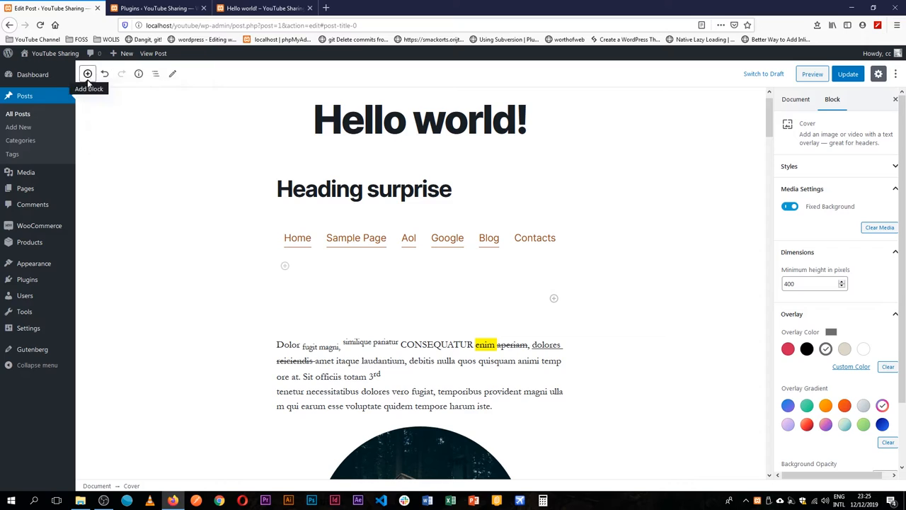
mouse_move(104, 73)
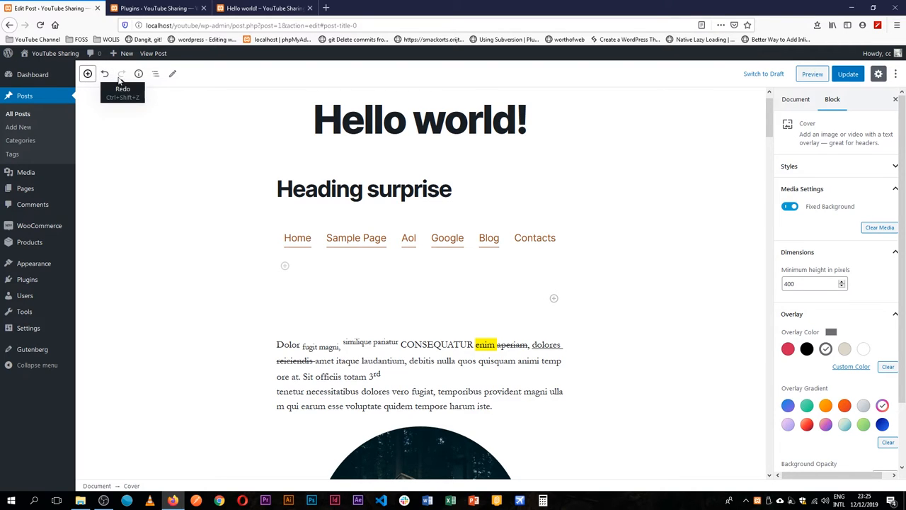
click(87, 73)
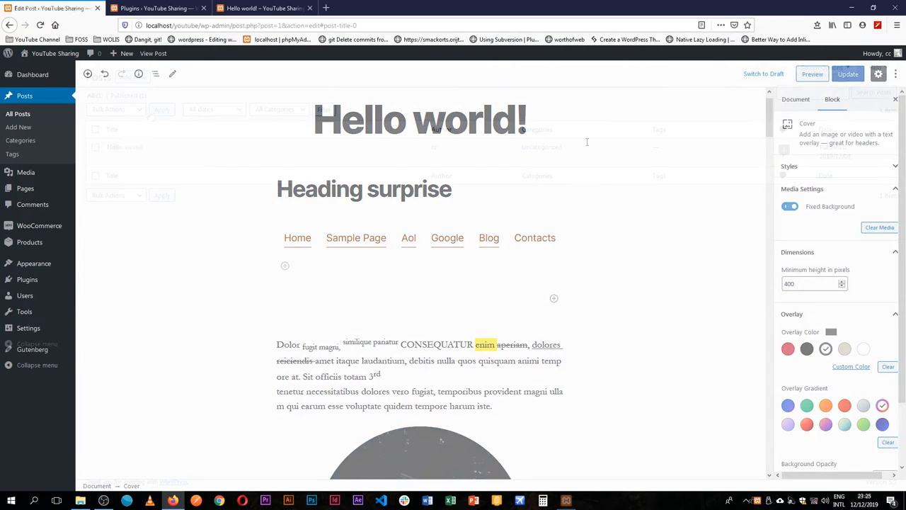
From the posts list, reopen the Hello world! post in the block editor.
click(26, 96)
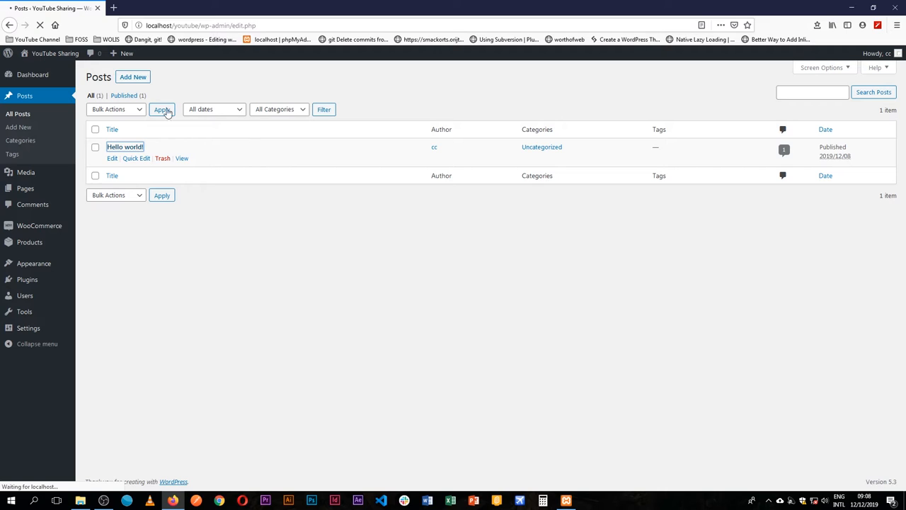
click(112, 158)
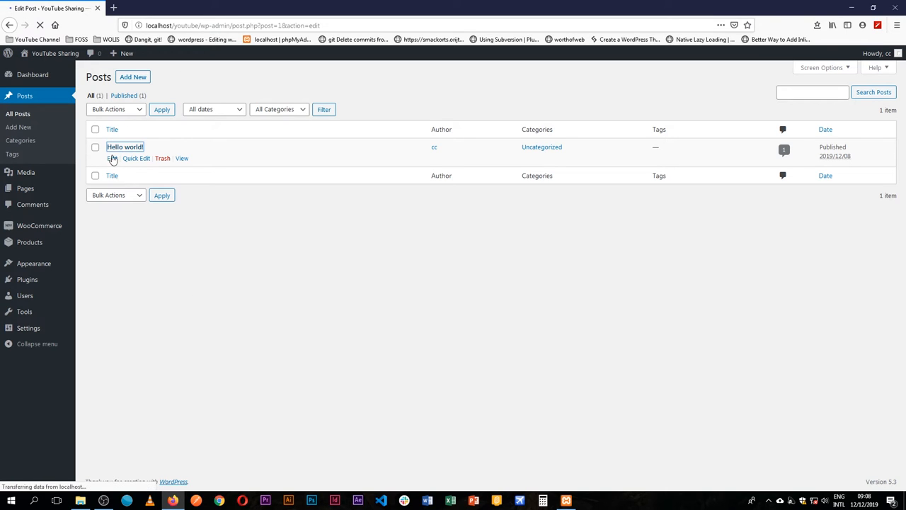
click(124, 145)
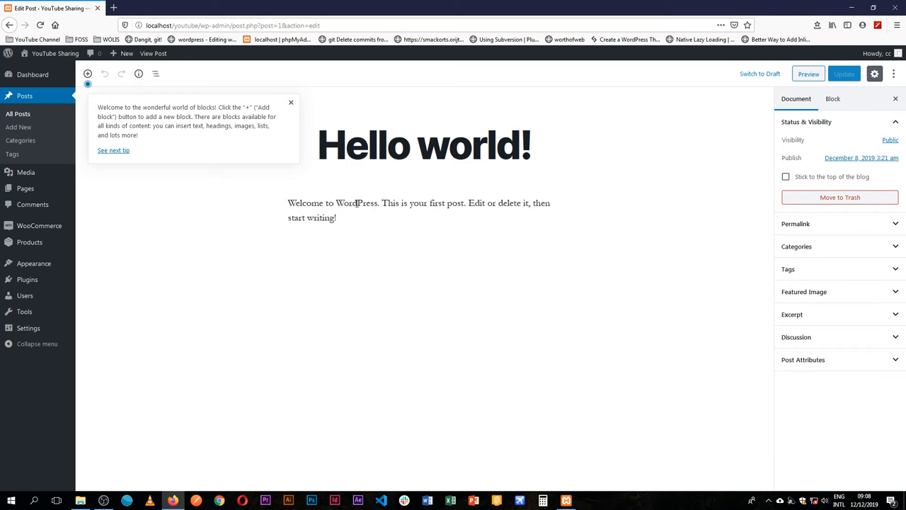
Close the welcome tip and inspect the Hello world! title and paragraph blocks.
click(291, 102)
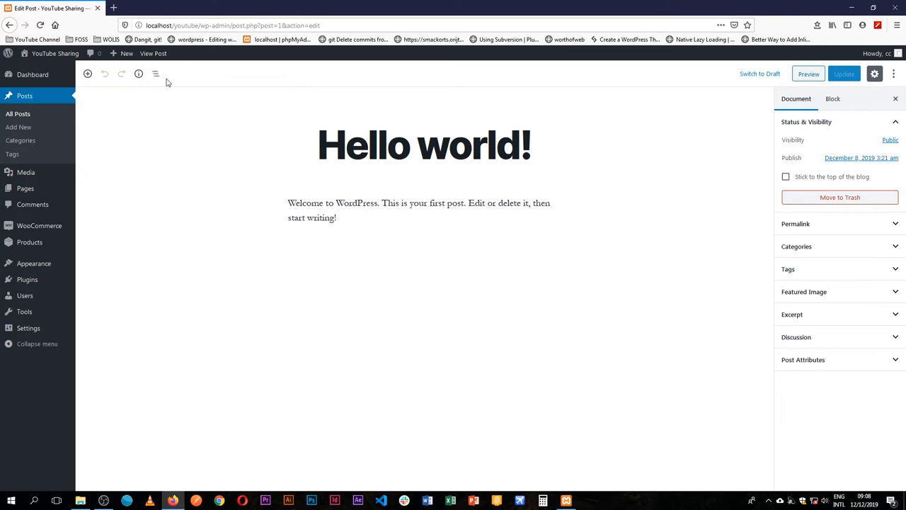
mouse_move(880, 319)
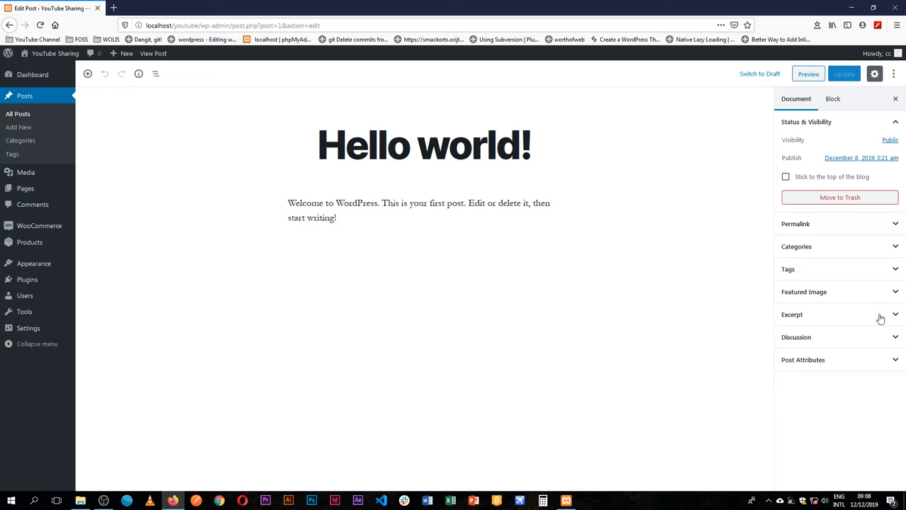
mouse_move(459, 98)
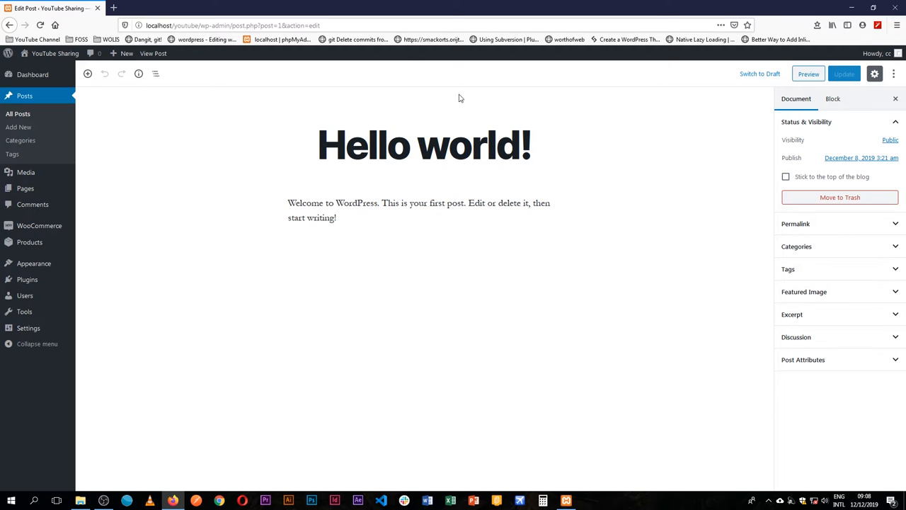
click(423, 145)
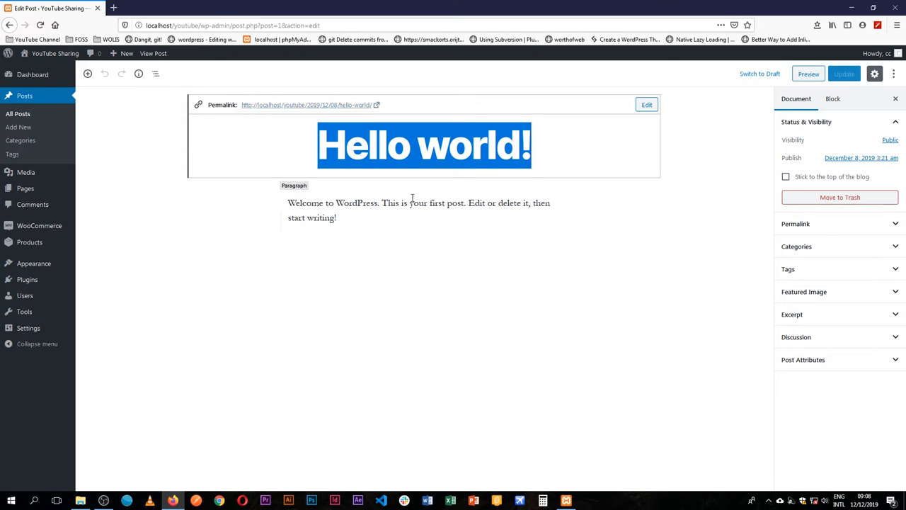
click(418, 209)
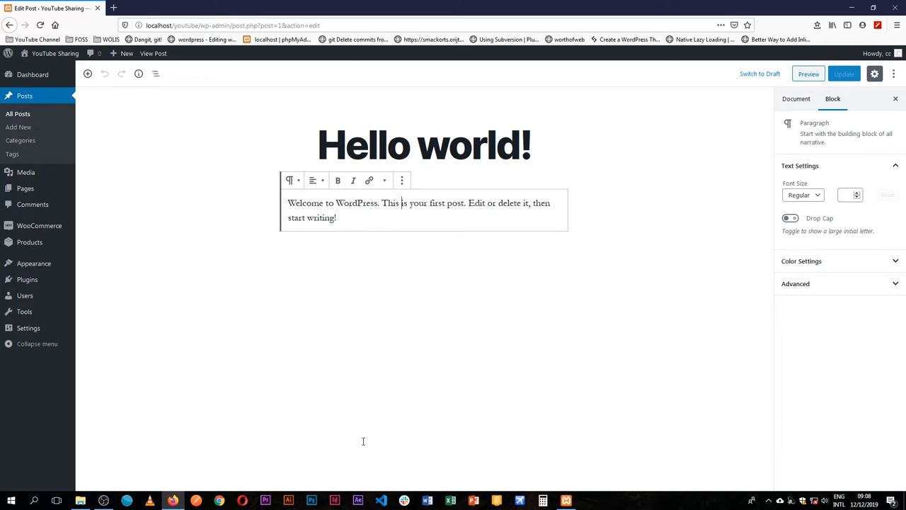
mouse_move(484, 222)
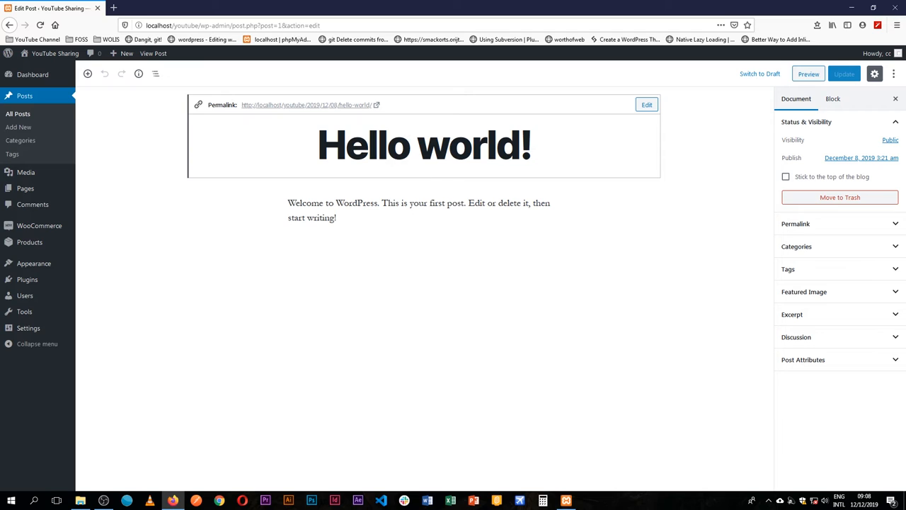
click(449, 144)
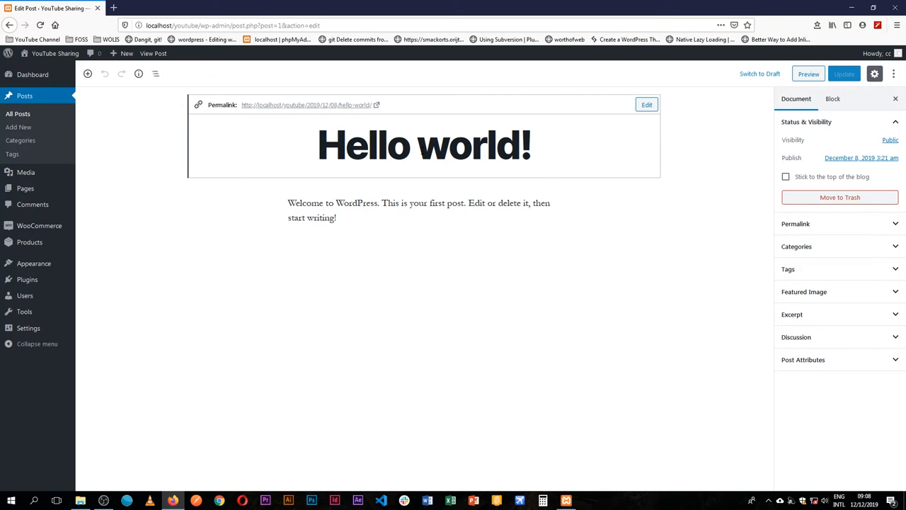
mouse_move(441, 197)
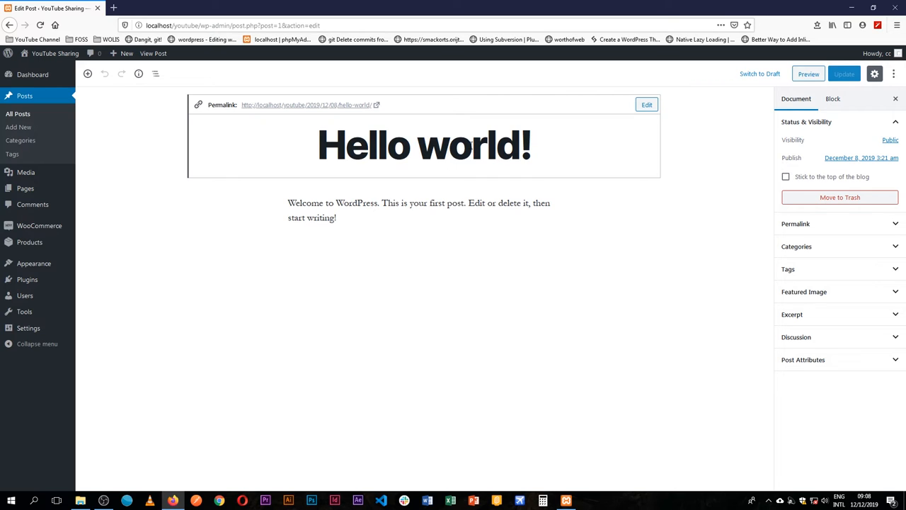
click(448, 144)
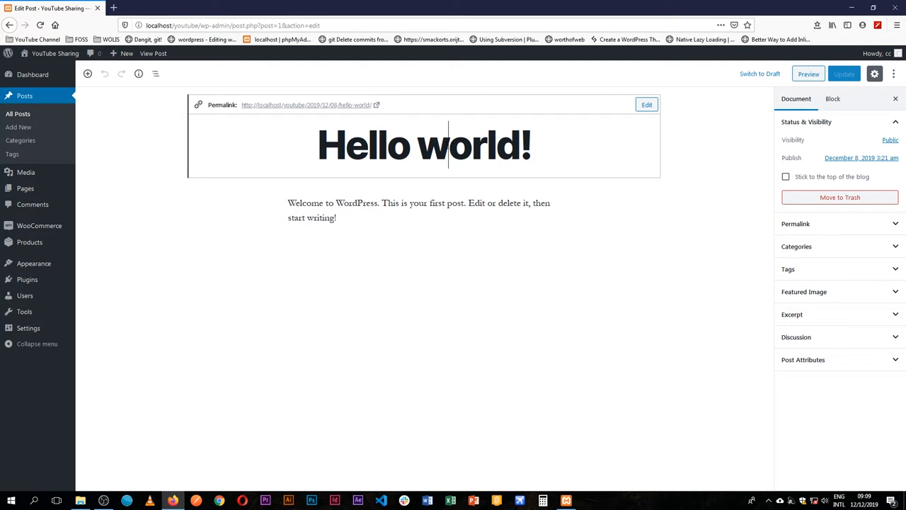
mouse_move(840, 198)
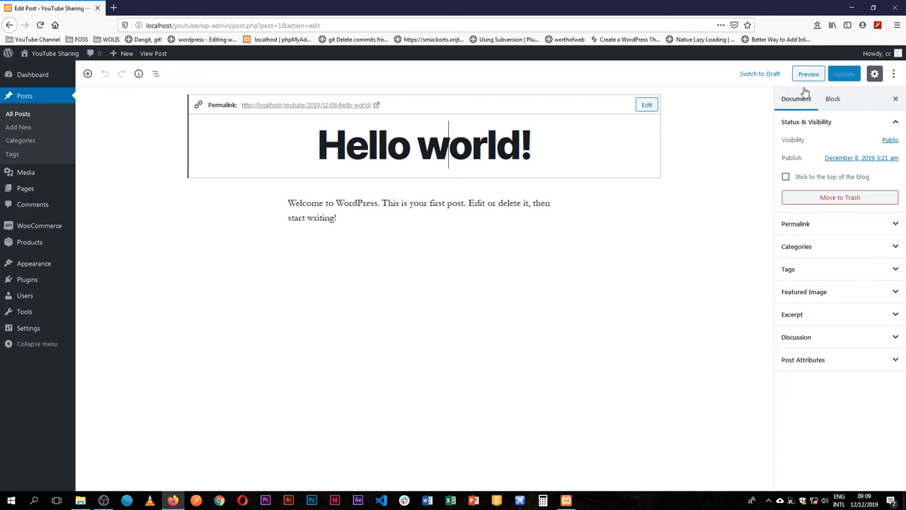
click(502, 206)
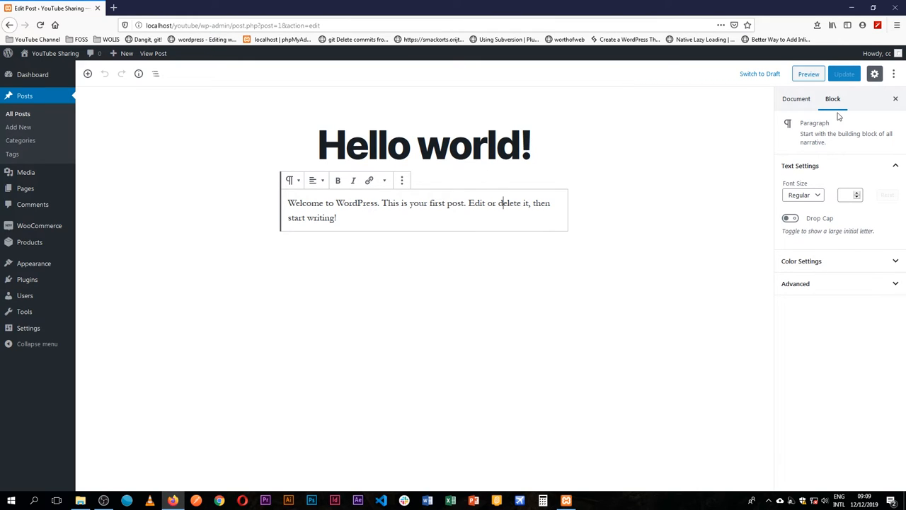
mouse_move(790, 120)
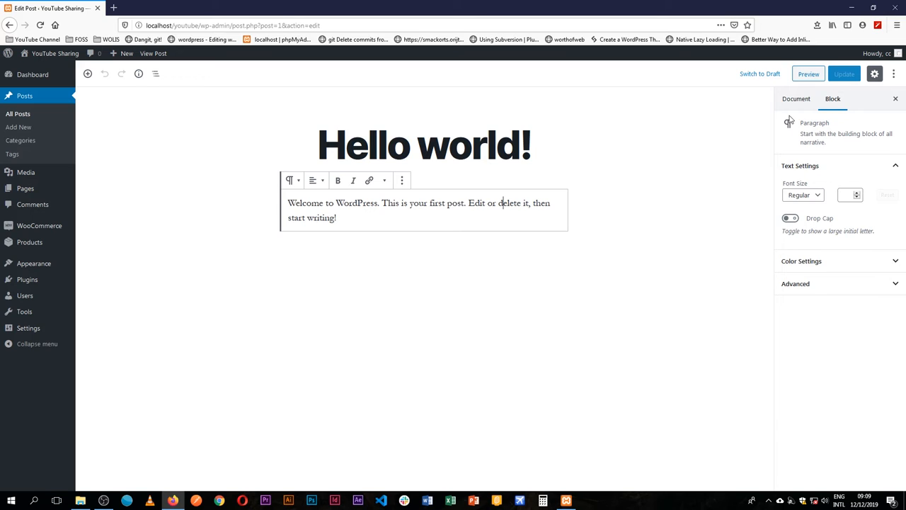
click(796, 283)
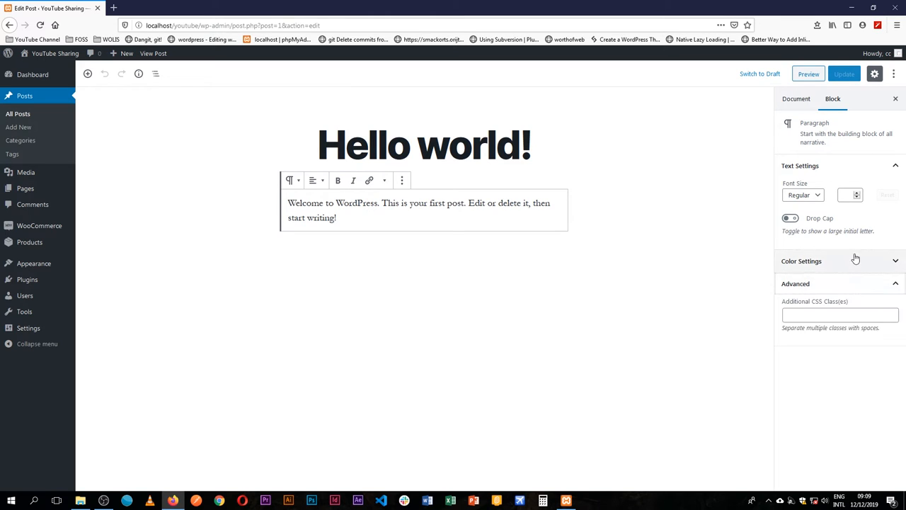
click(802, 260)
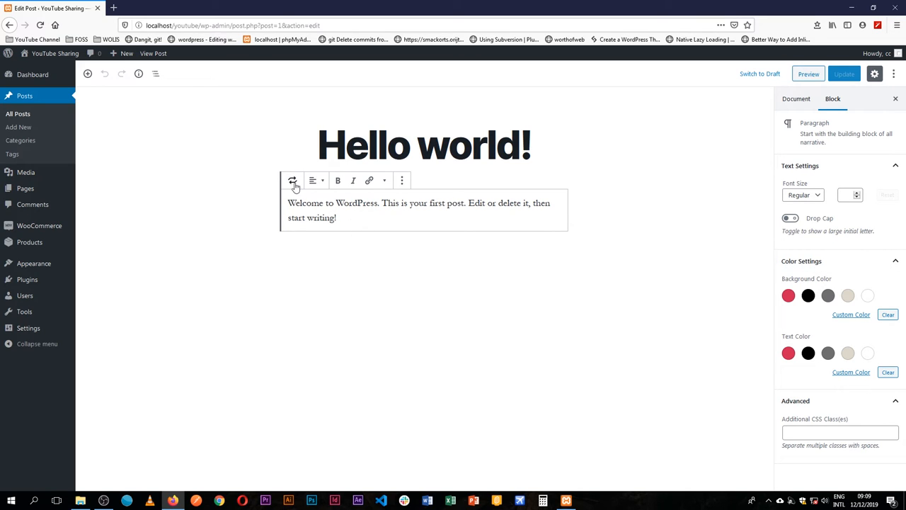
click(292, 180)
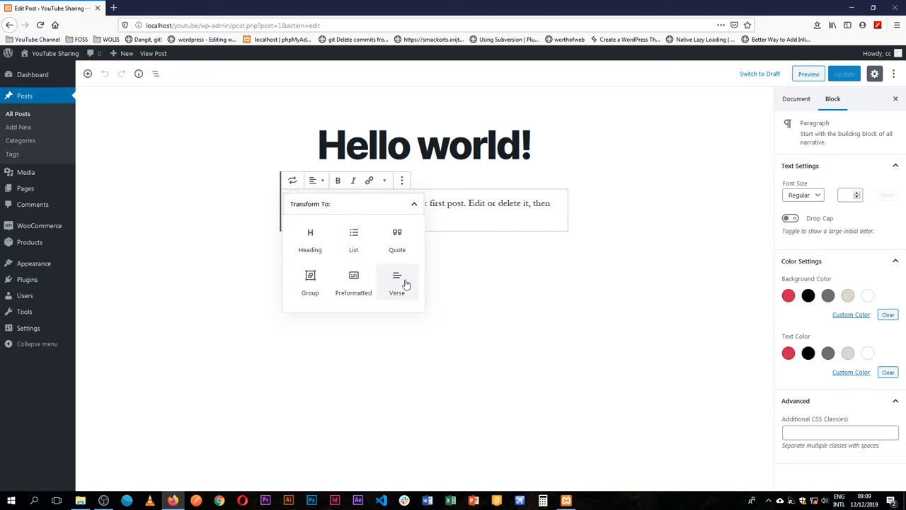
mouse_move(323, 286)
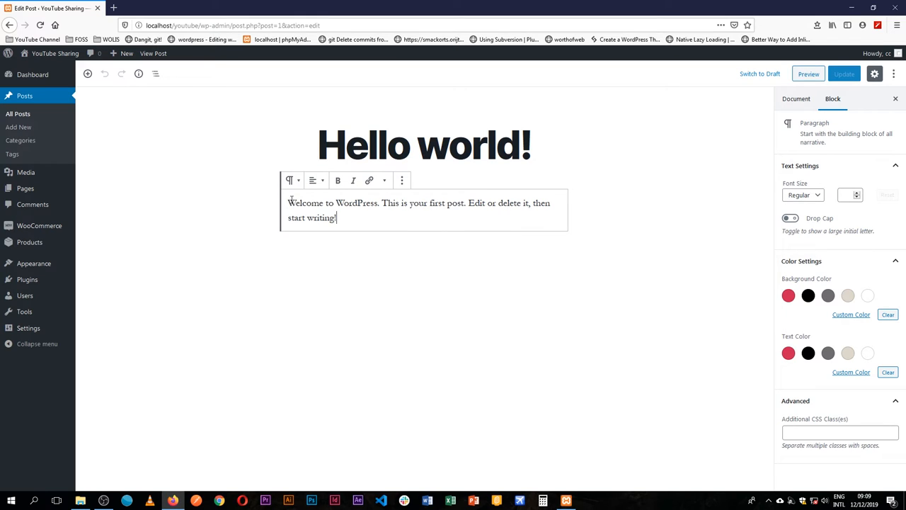
mouse_move(487, 130)
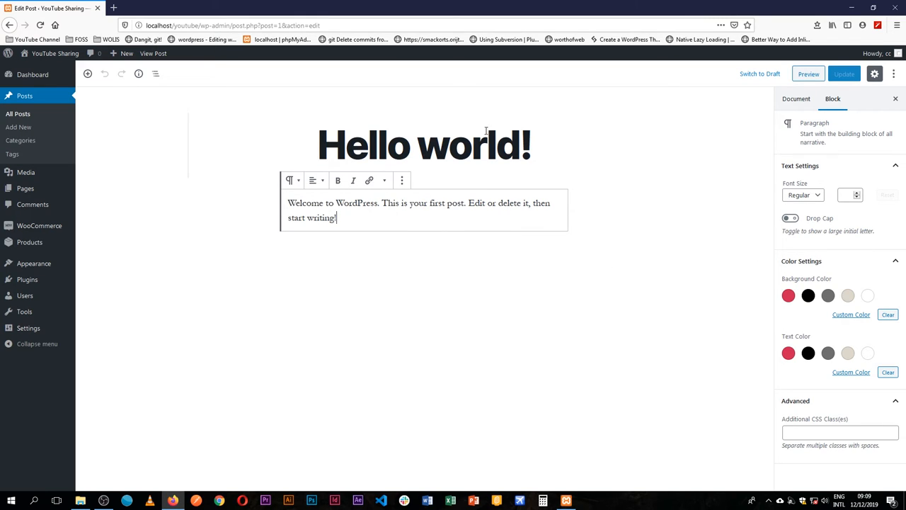
mouse_move(524, 121)
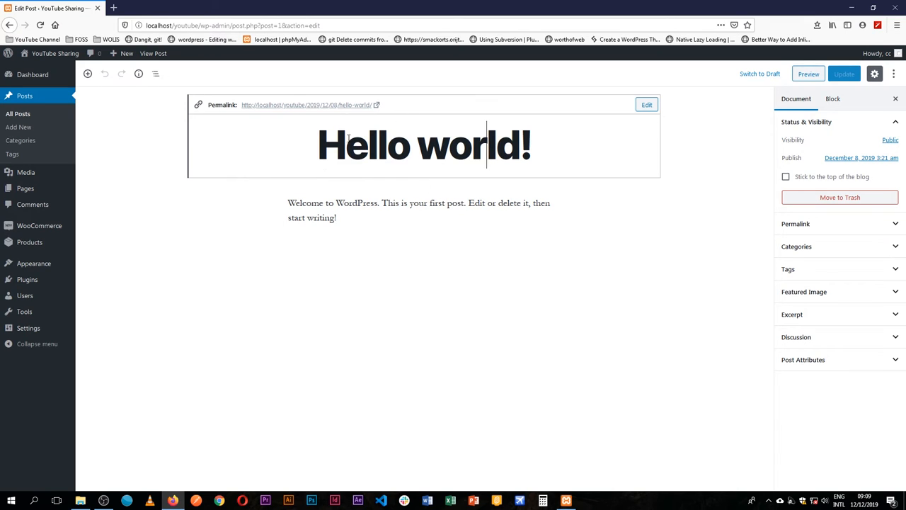
mouse_move(810, 125)
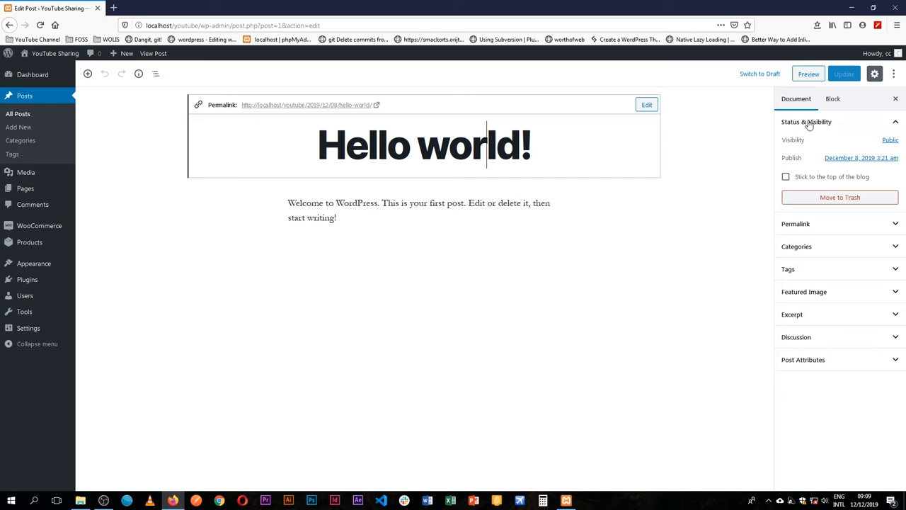
mouse_move(841, 177)
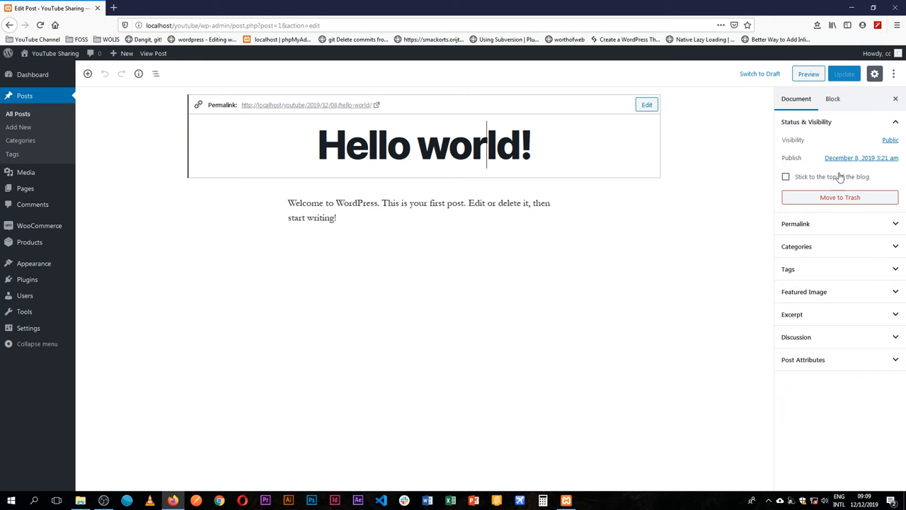
mouse_move(835, 223)
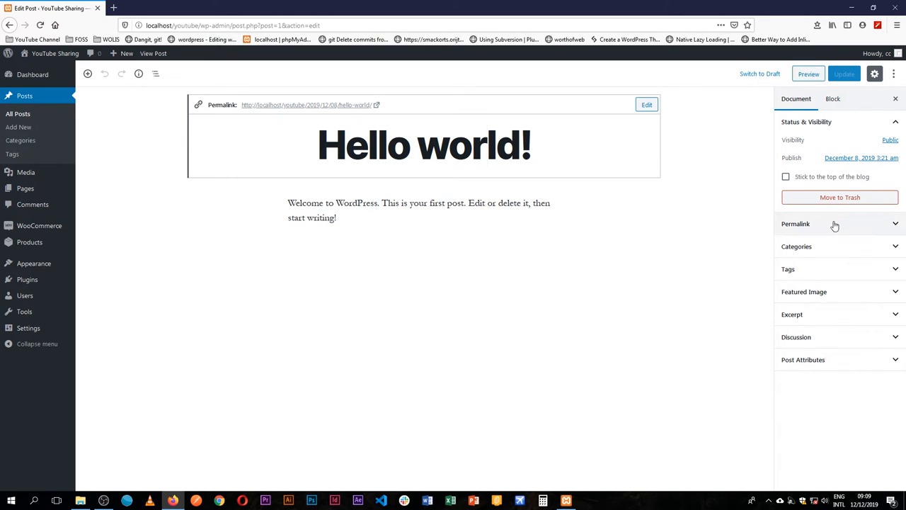
Edit the URL slug in the Permalink panel from hello-world to hello-23.
click(796, 224)
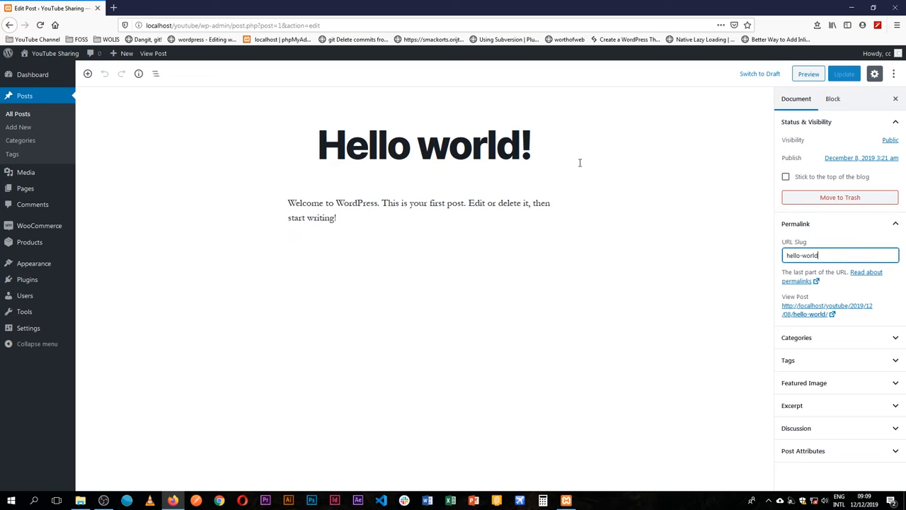
click(425, 144)
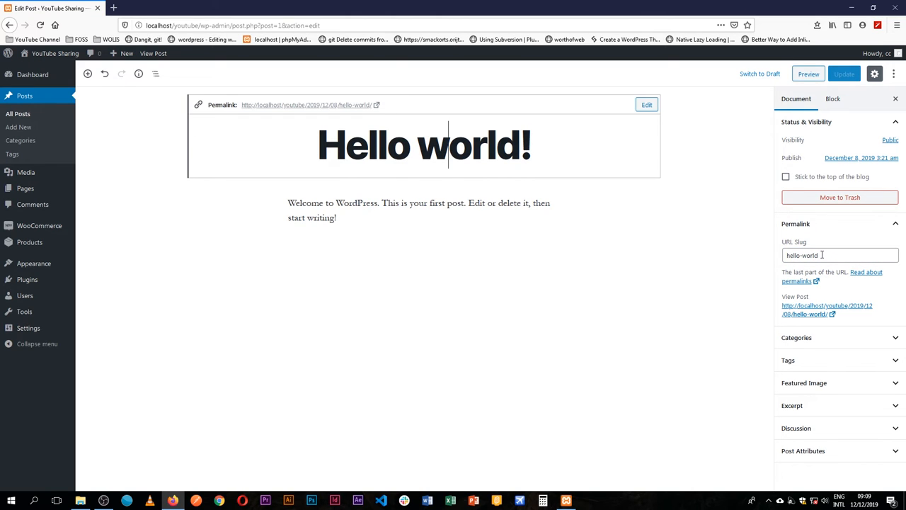
text(-)
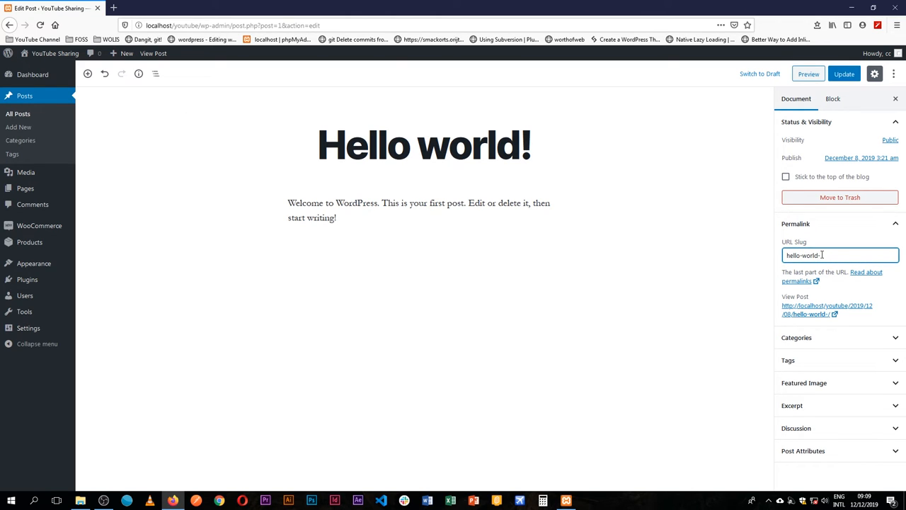
text(23)
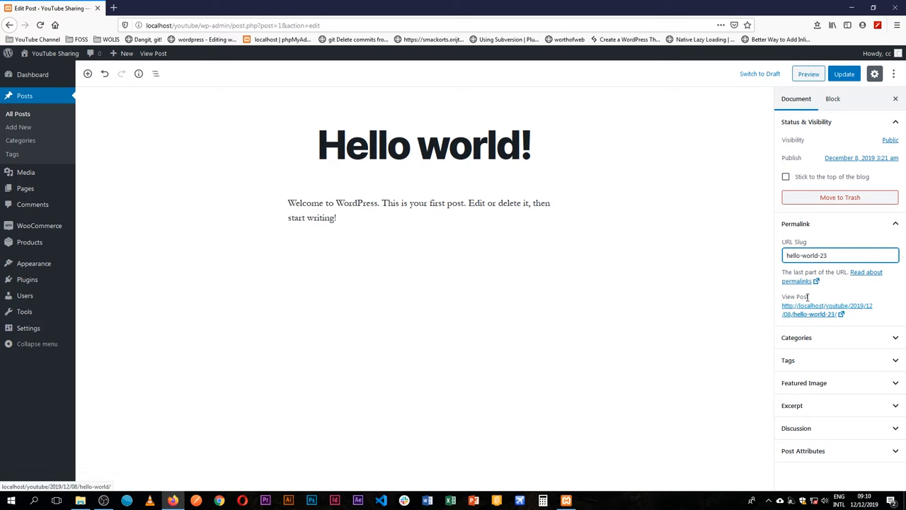
mouse_move(818, 317)
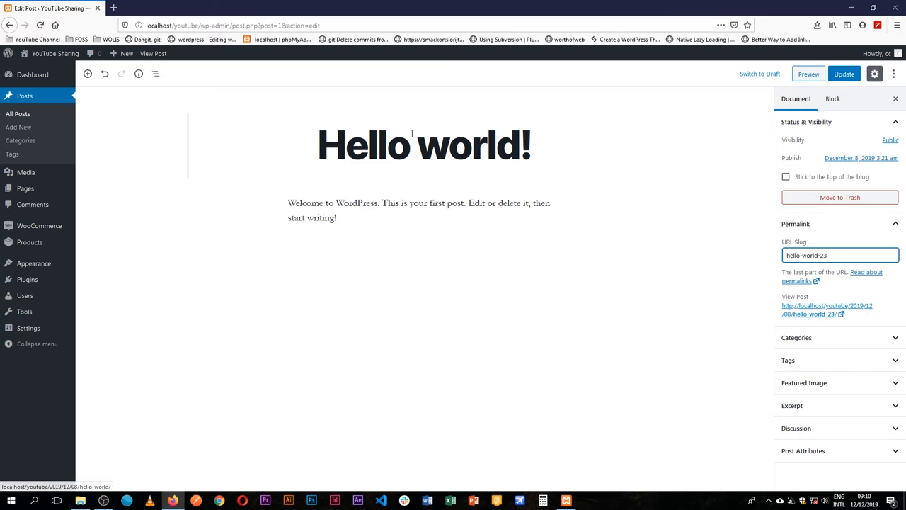
click(425, 144)
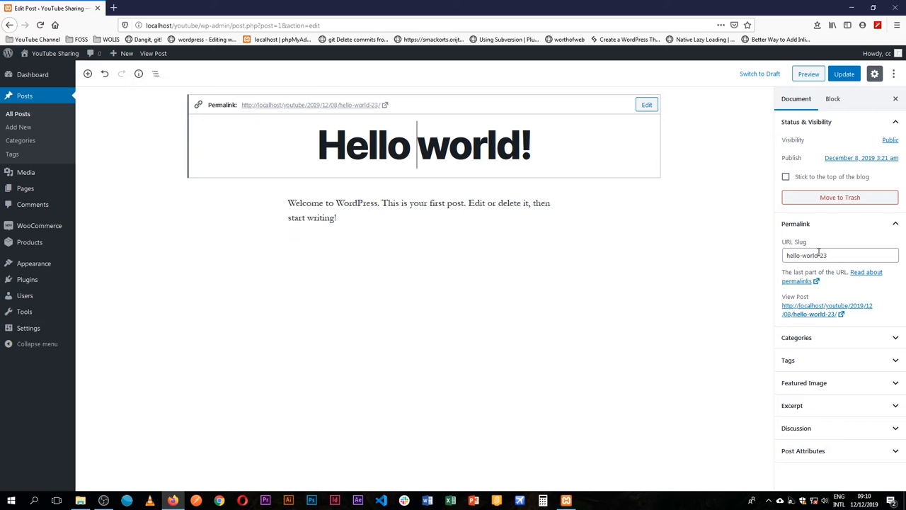
double_click(810, 255)
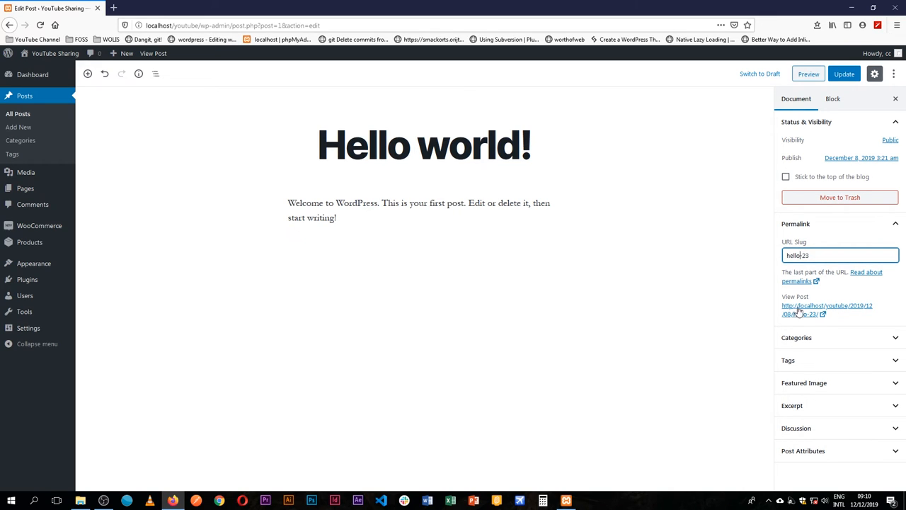
click(424, 144)
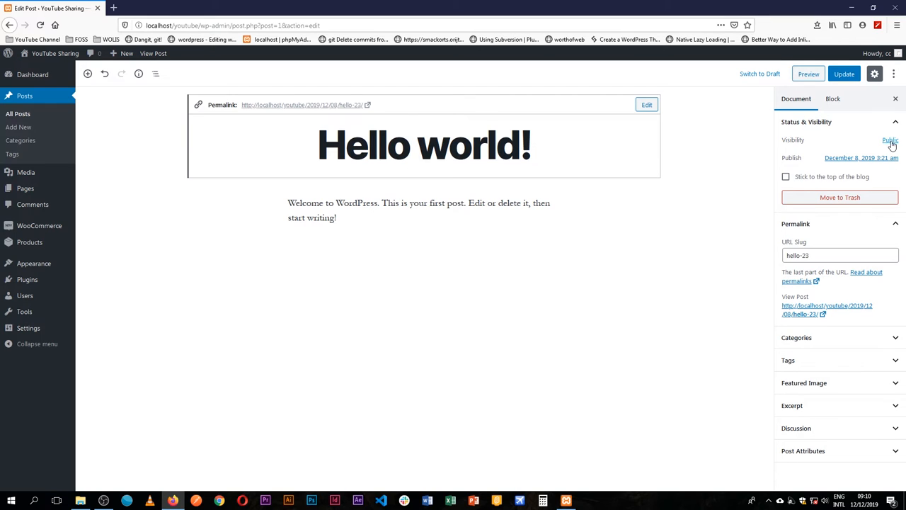
click(889, 140)
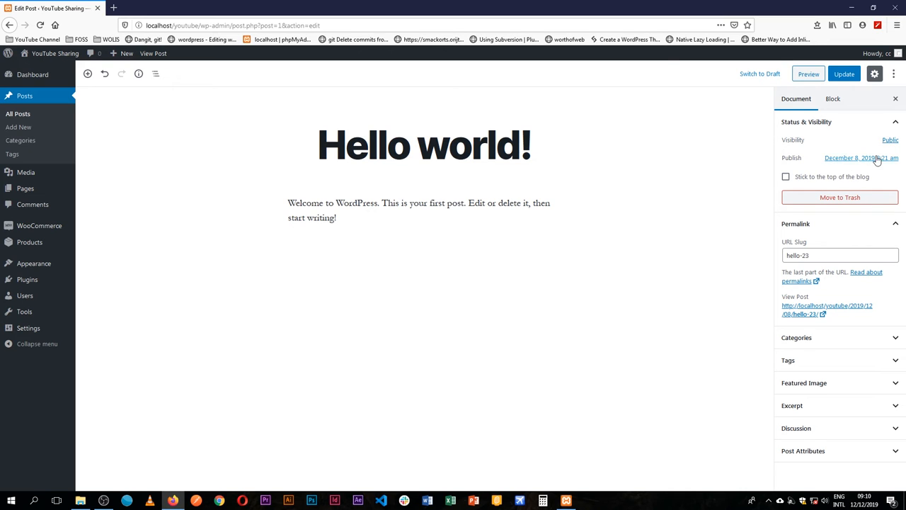
click(861, 159)
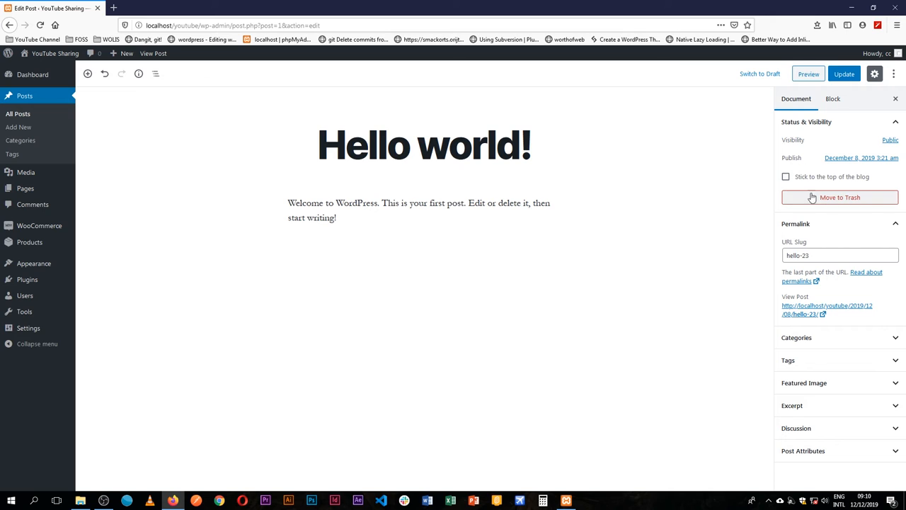
mouse_move(846, 196)
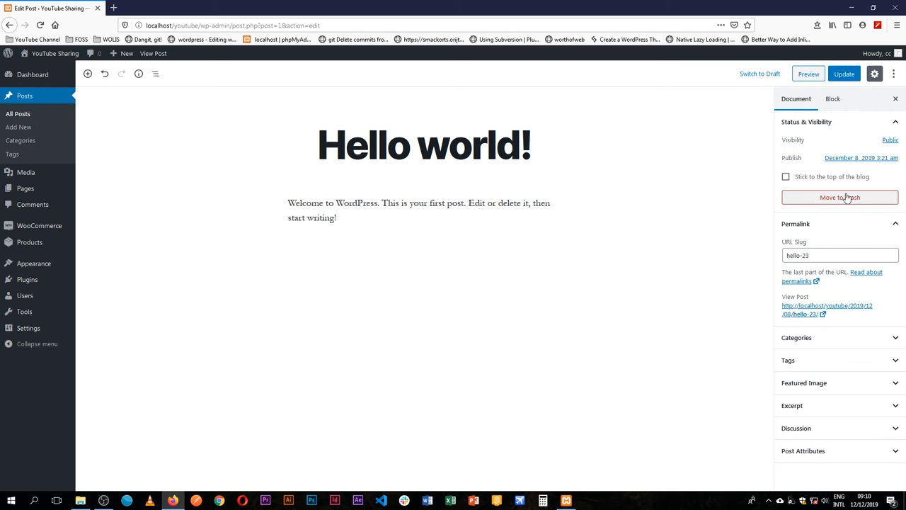
mouse_move(56, 126)
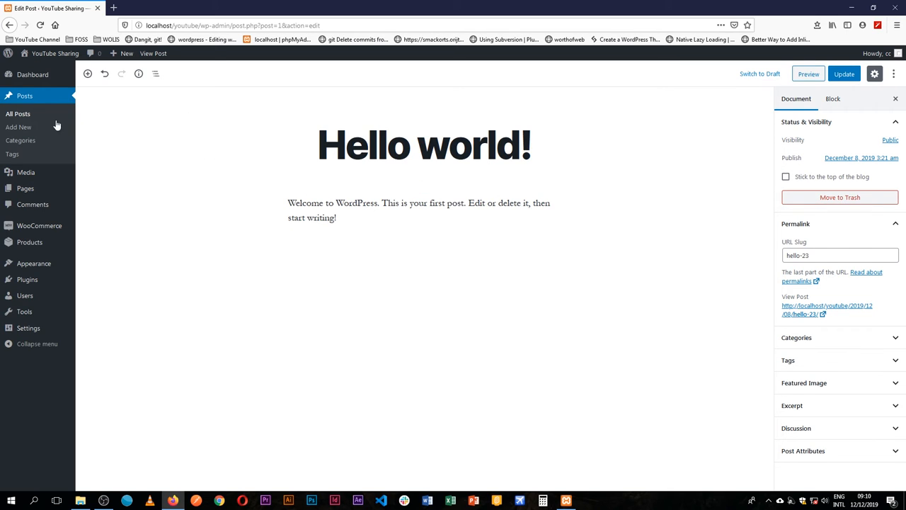
mouse_move(856, 204)
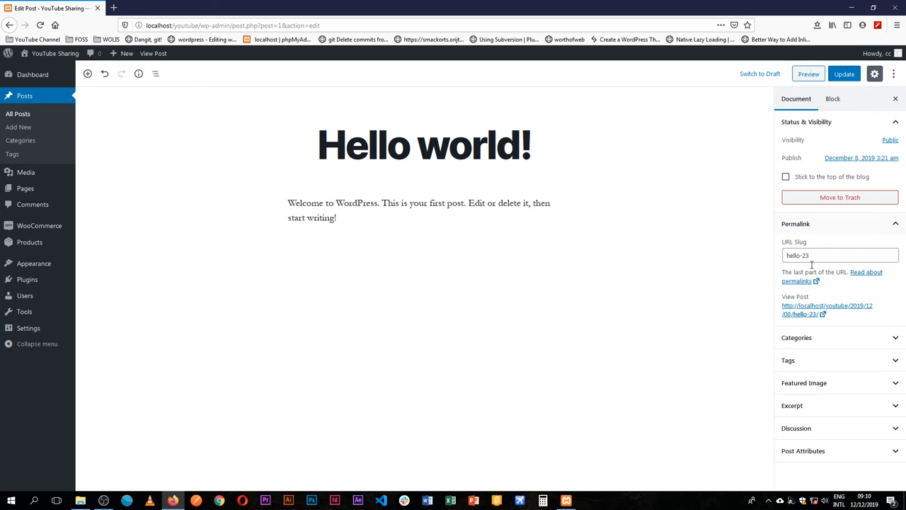
Create a new Demo Content category for the post.
click(895, 224)
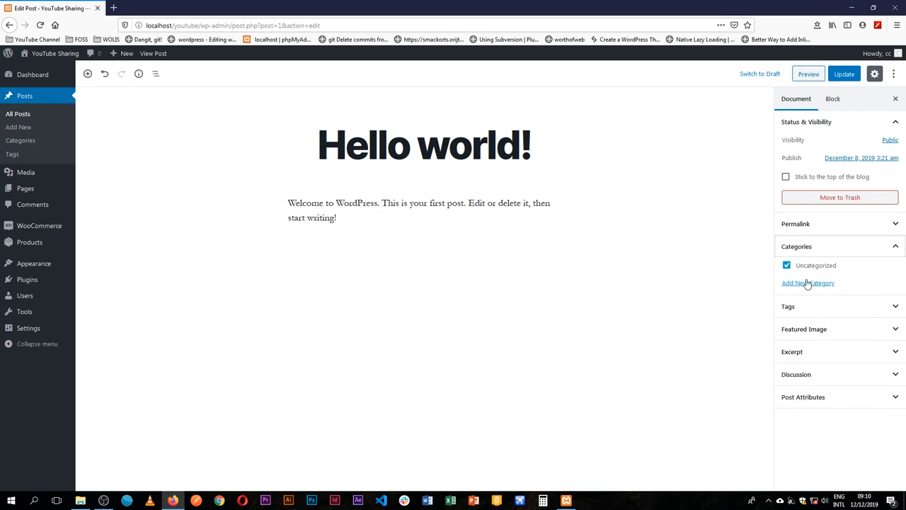
click(807, 283)
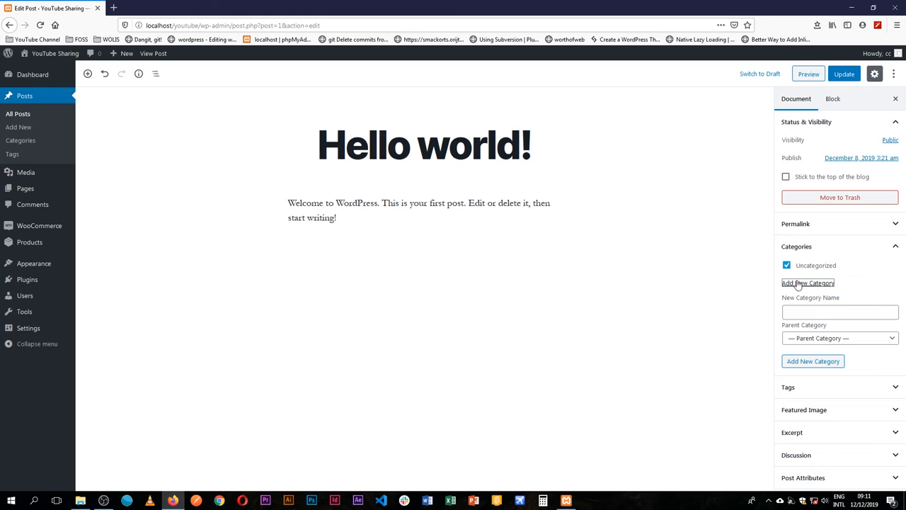
mouse_move(821, 326)
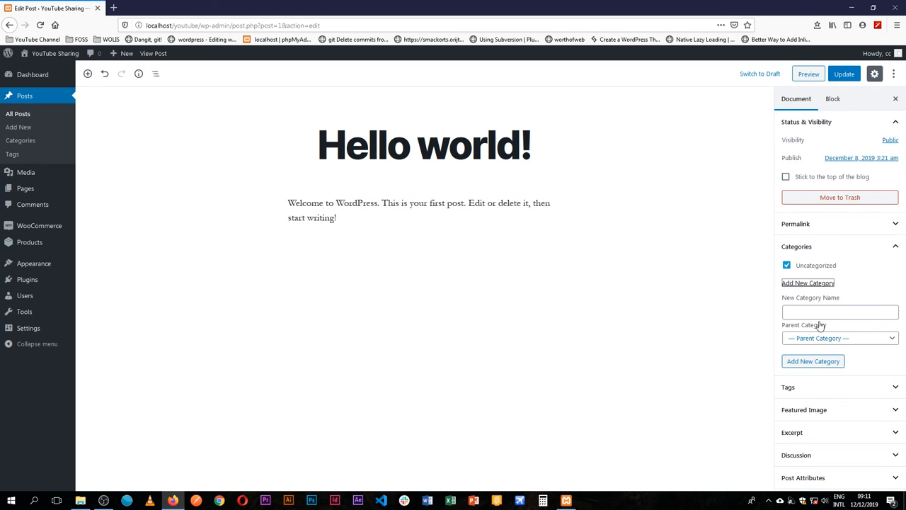
text(Deomo)
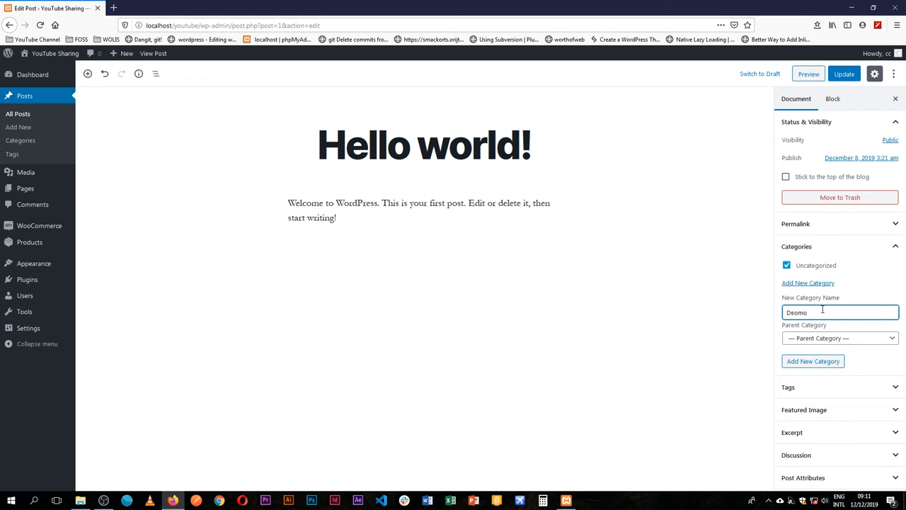
text(Demo Con)
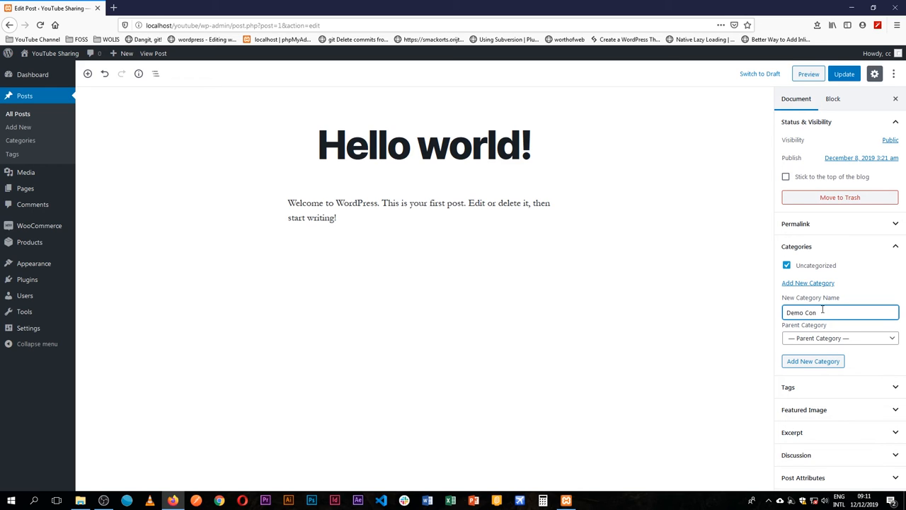
click(812, 361)
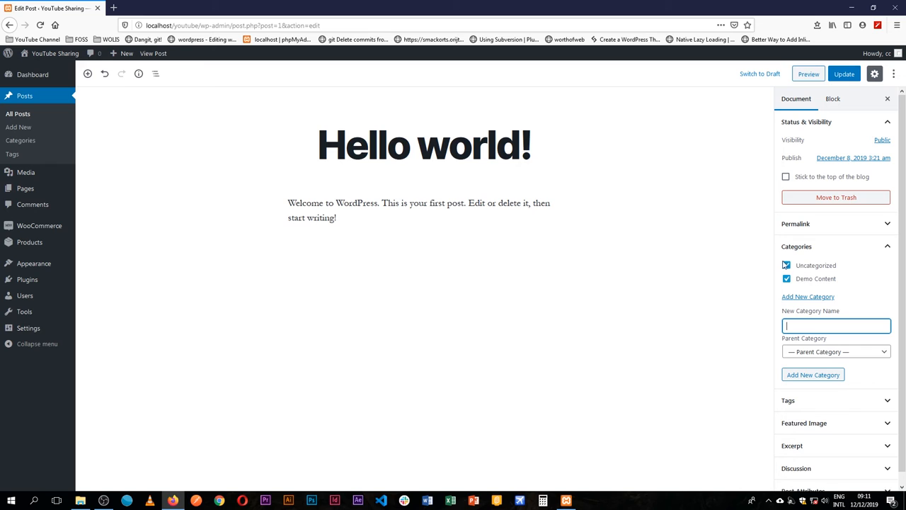
Uncheck Uncategorized so the post sits only under Demo Content.
click(786, 265)
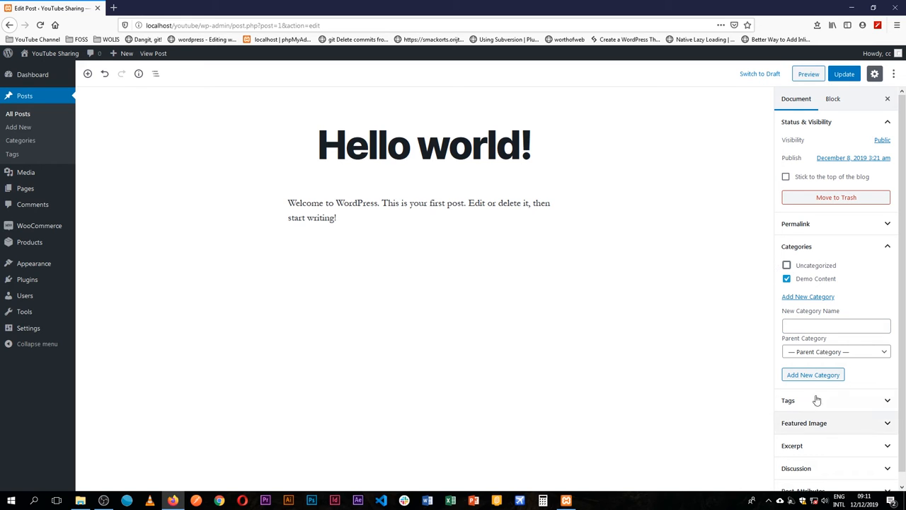
click(787, 399)
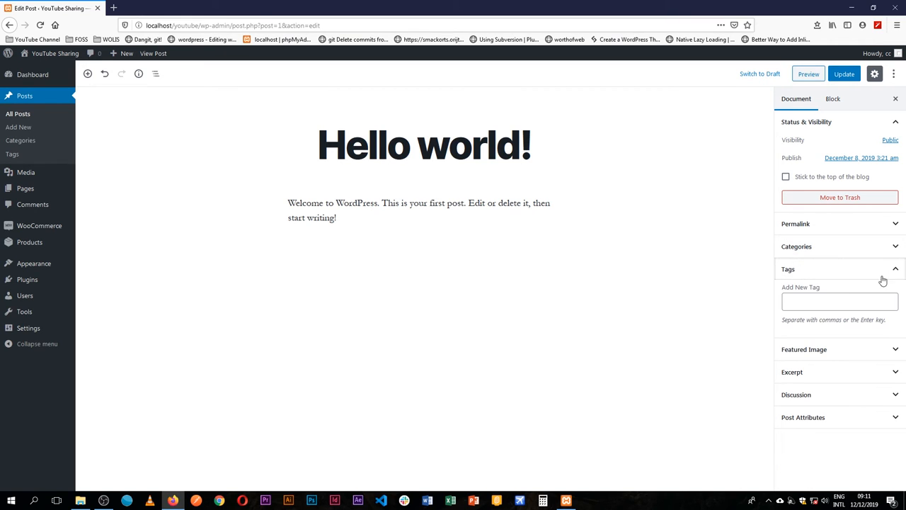
Start entering 'De' in the Add New Tag field without adding a tag.
click(840, 300)
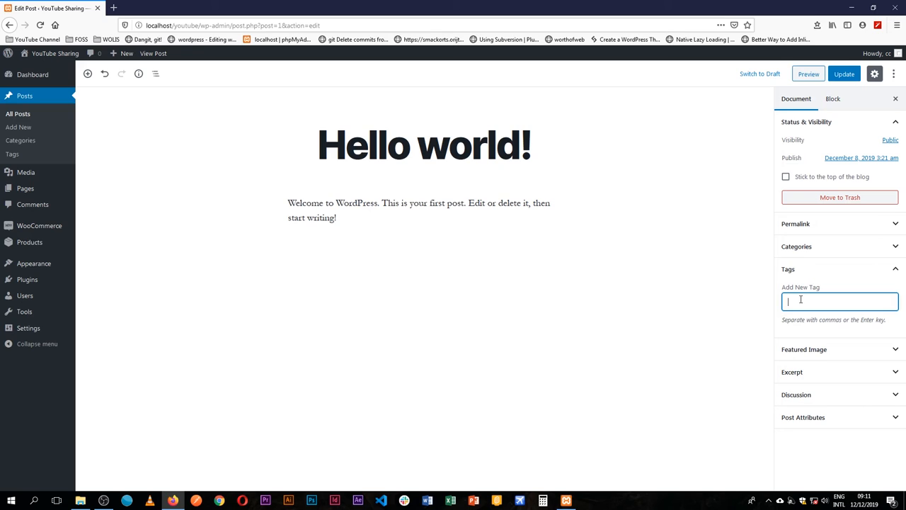
text(De)
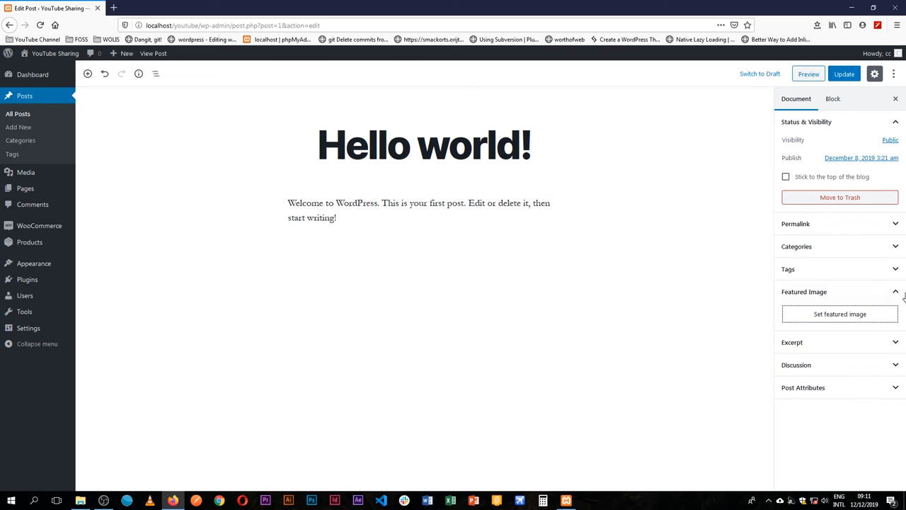
Upload a new image file from the computer into the Featured Image media library.
click(839, 314)
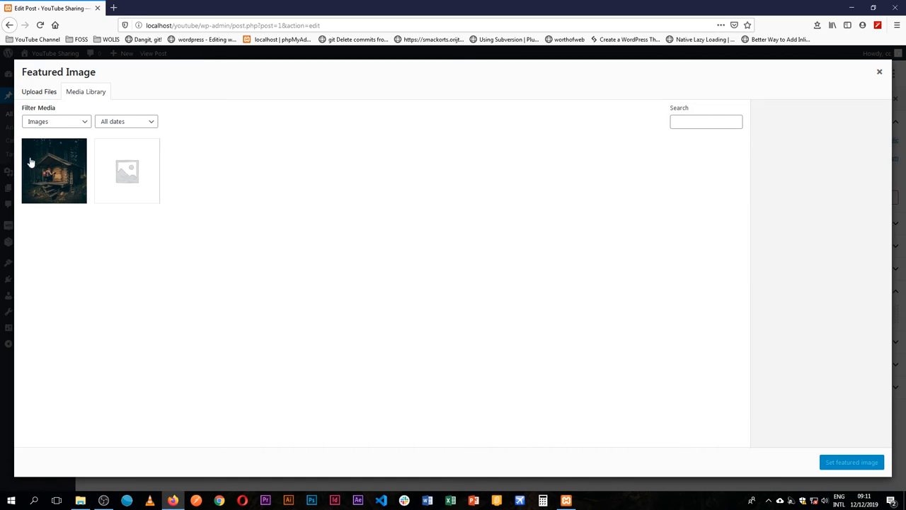
click(38, 91)
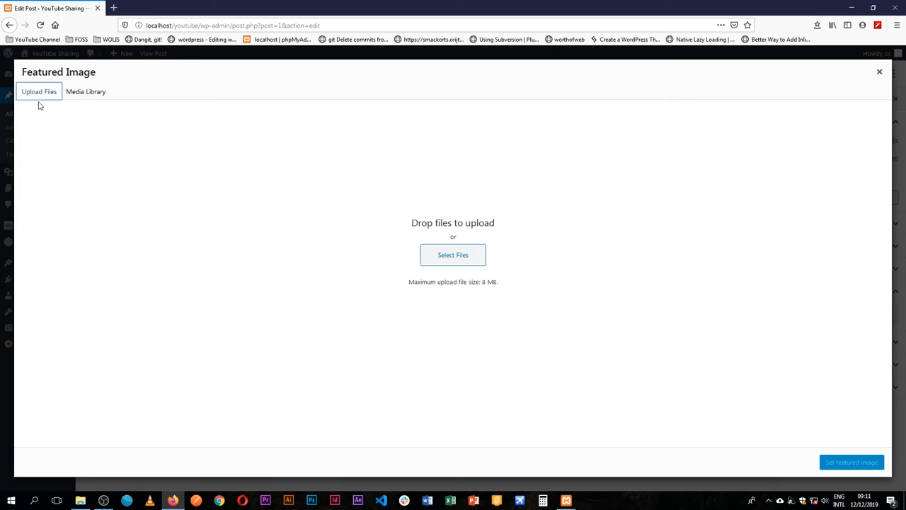
click(453, 255)
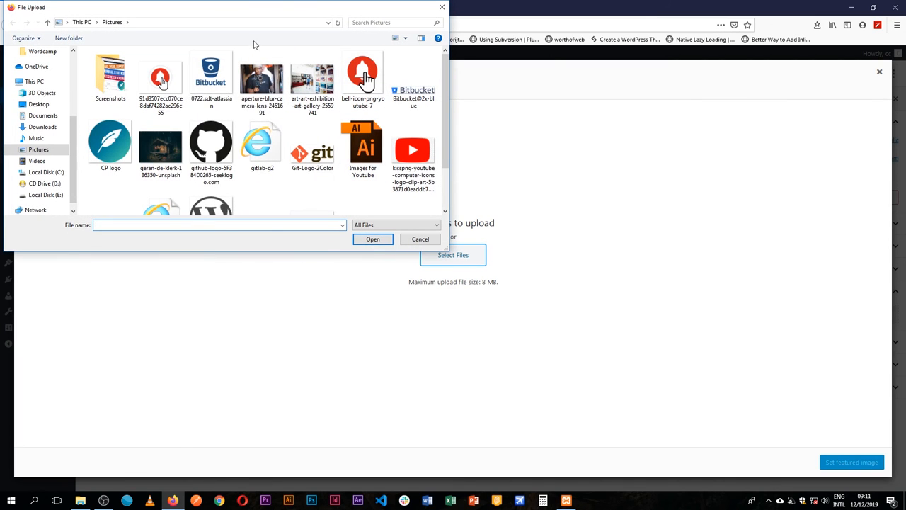
scroll(down, 3)
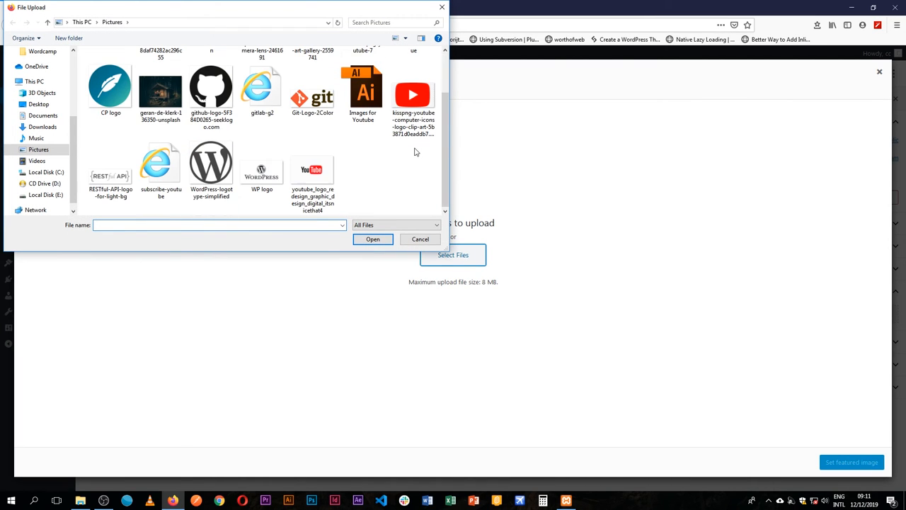
click(413, 93)
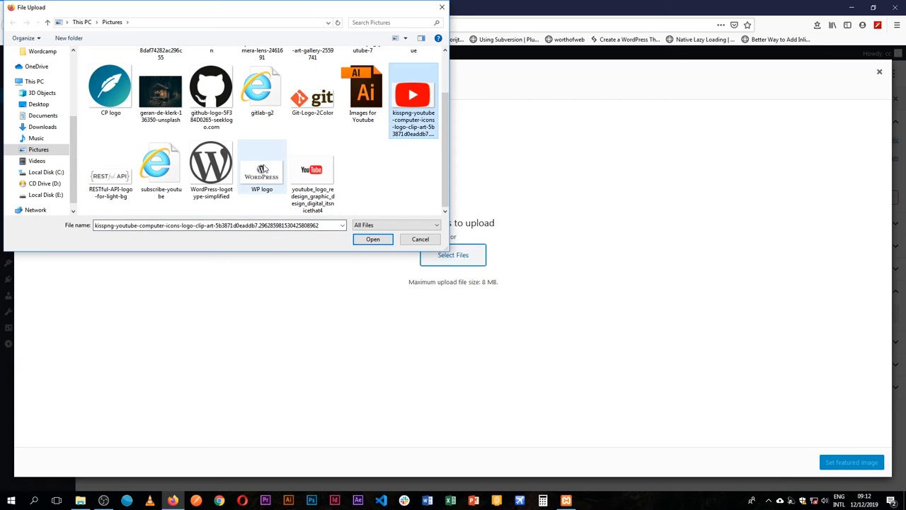
click(373, 238)
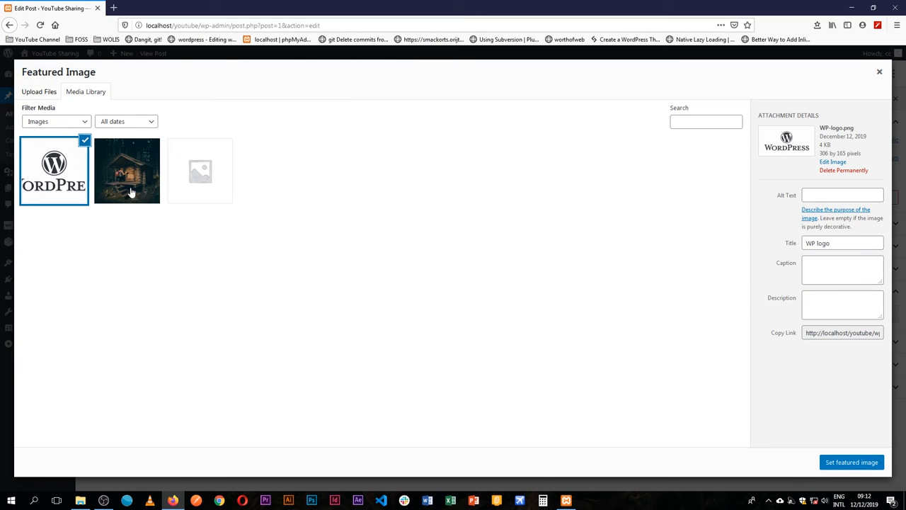
Select the night-time cabin photo and set it as the featured image.
click(127, 170)
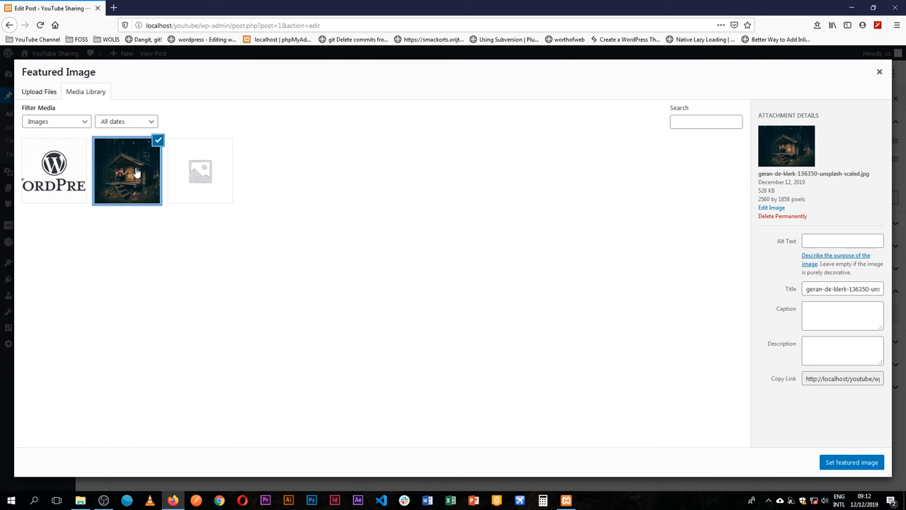
click(853, 461)
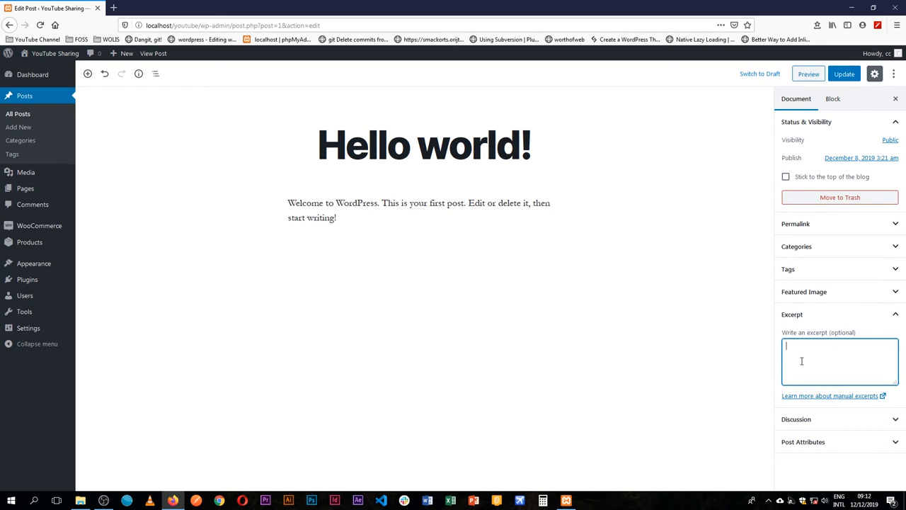
Enter the excerpt 'Lorem ipsum is good' and collapse the Excerpt panel.
text(Lorem)
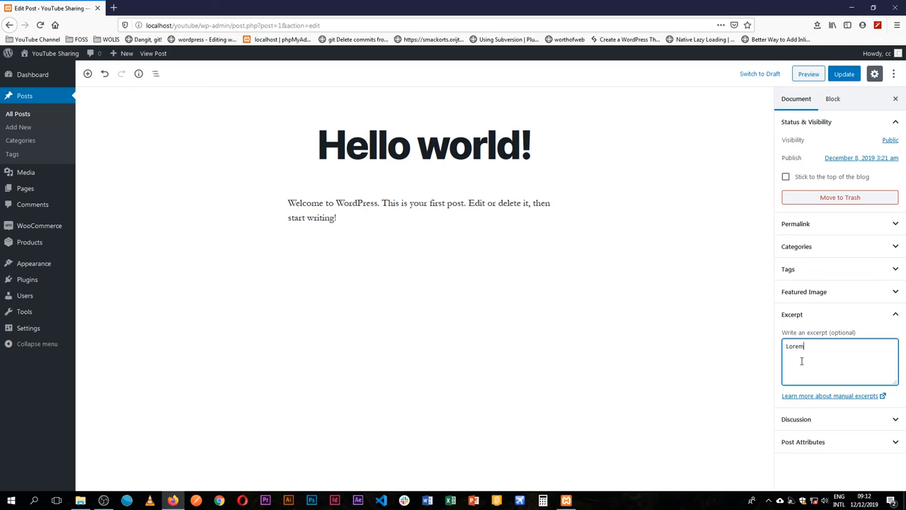
text(ipsum is)
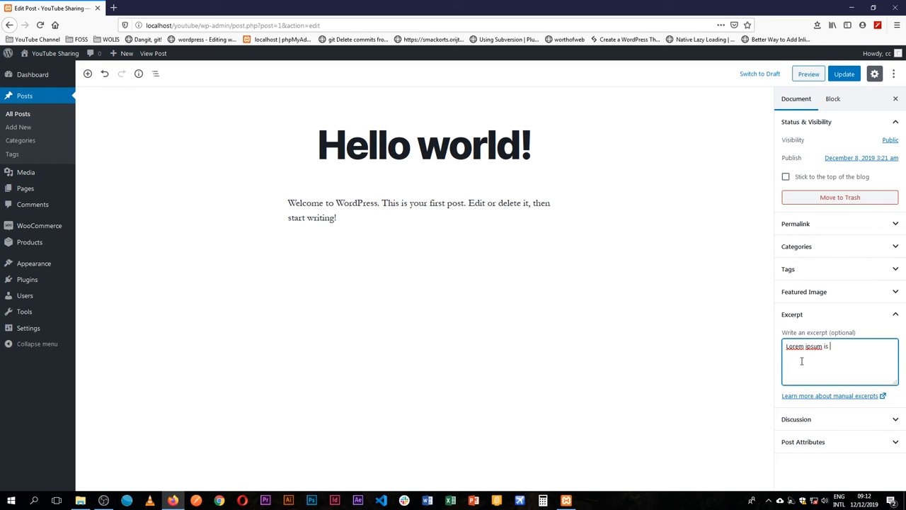
text(good)
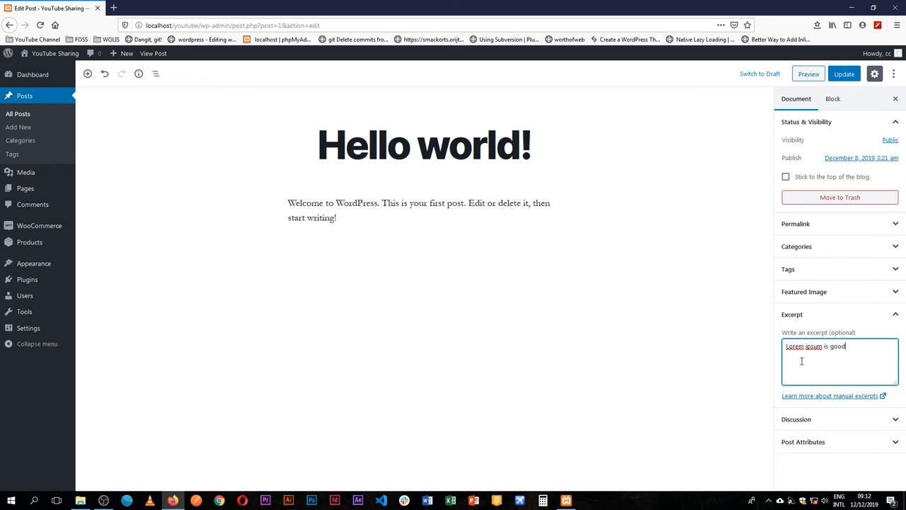
click(791, 314)
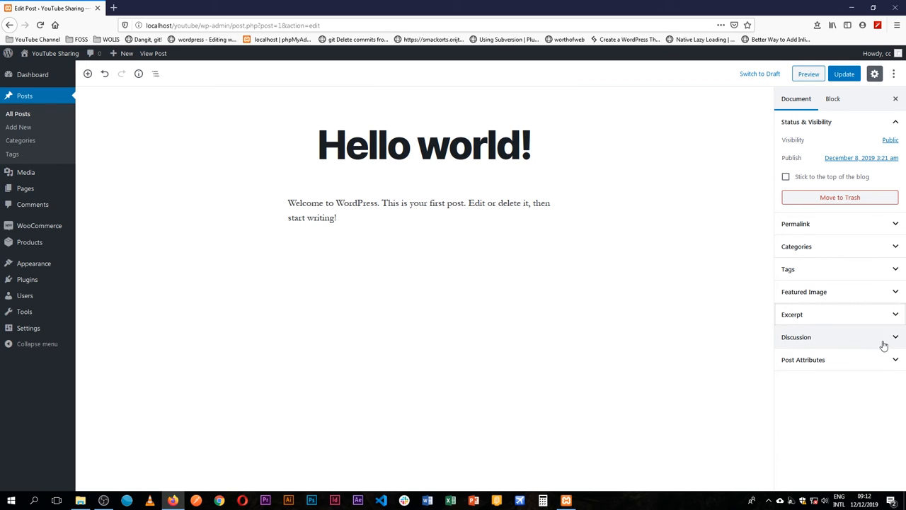
mouse_move(898, 340)
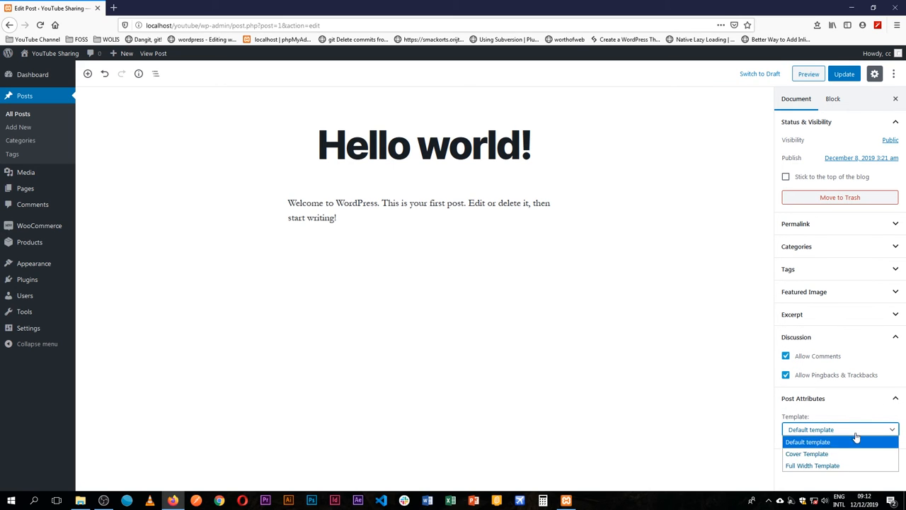
Choose the Full Width Template under Post Attributes and update the post.
click(813, 464)
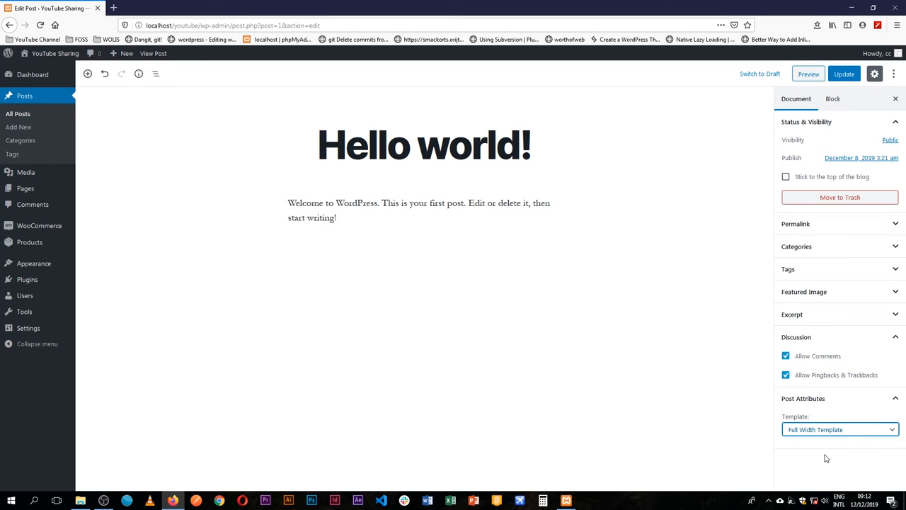
click(844, 74)
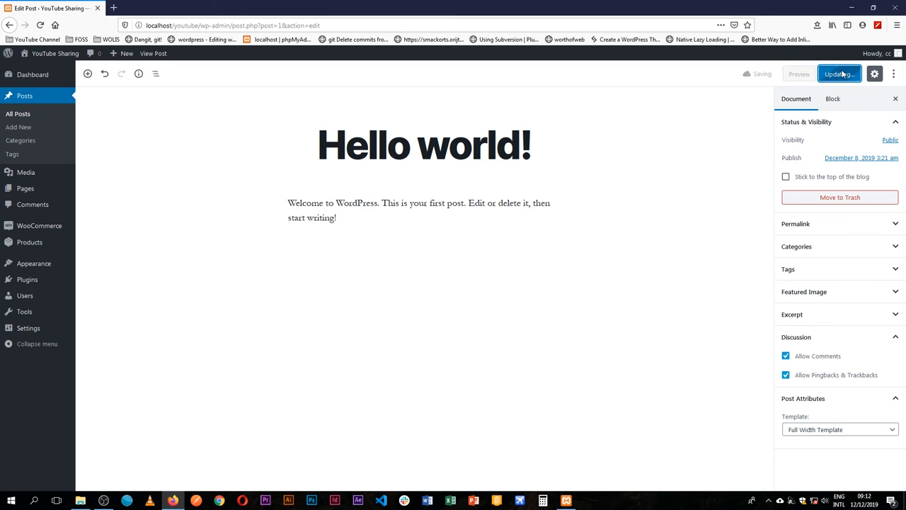
Update the Hello world! post until the 'Post updated.' notice confirms it.
click(839, 73)
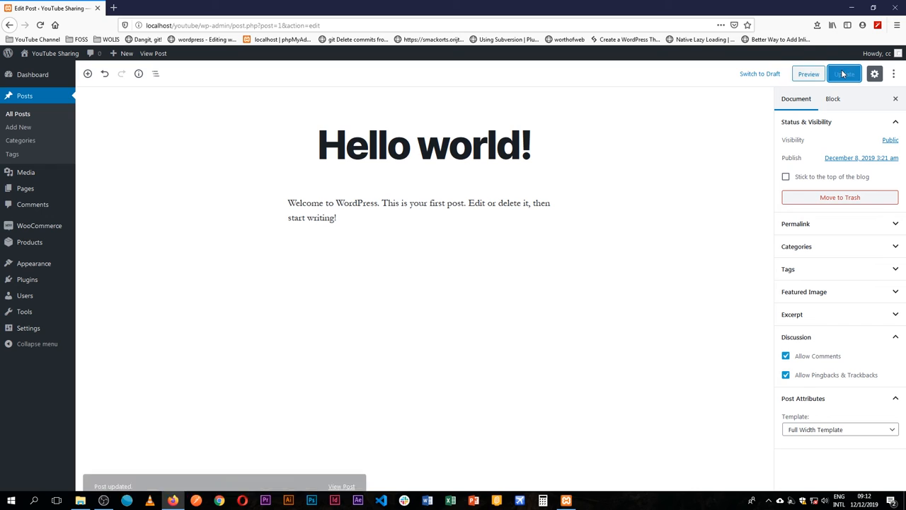
mouse_move(705, 129)
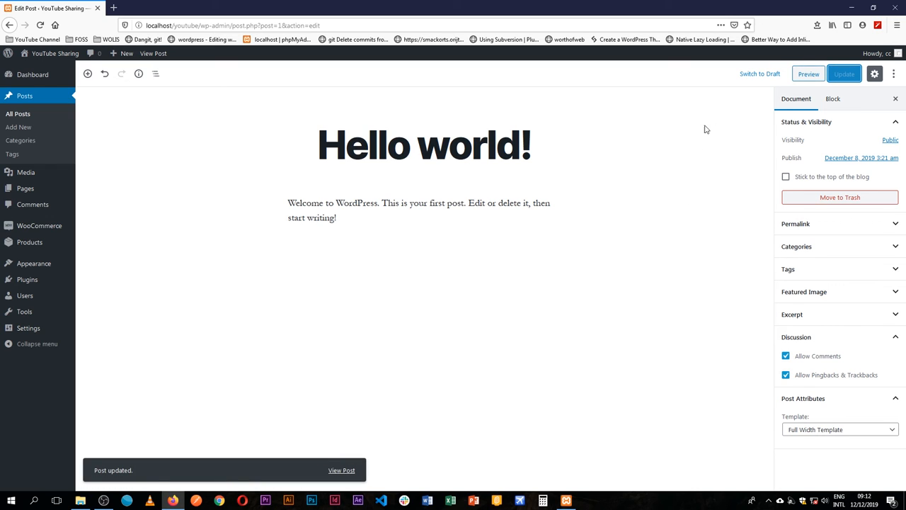
mouse_move(274, 422)
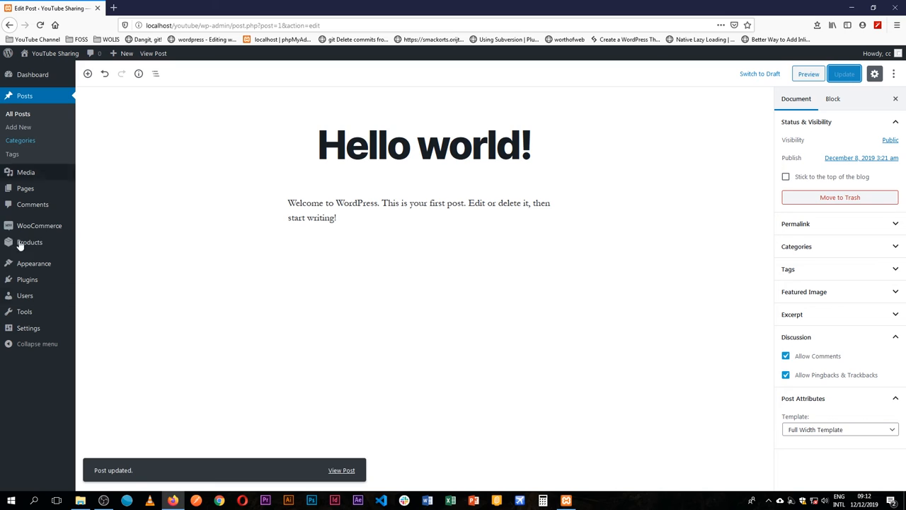
mouse_move(388, 279)
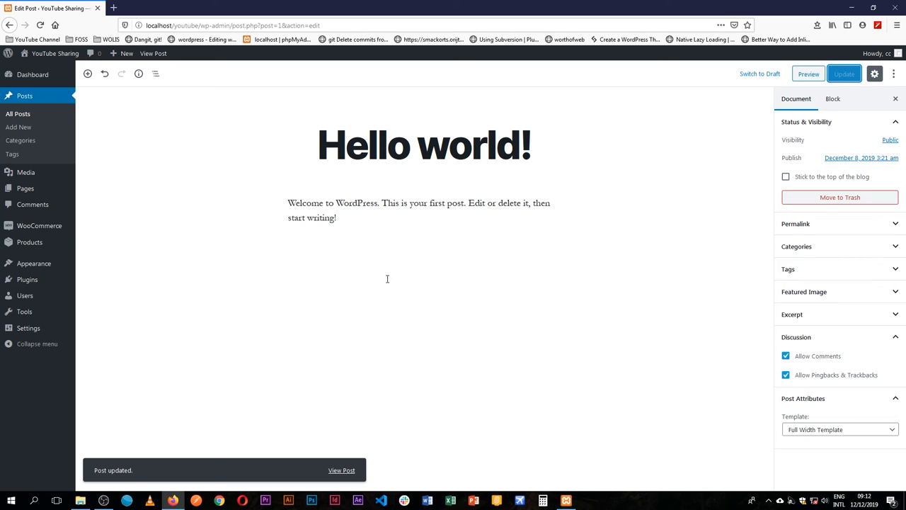
mouse_move(357, 235)
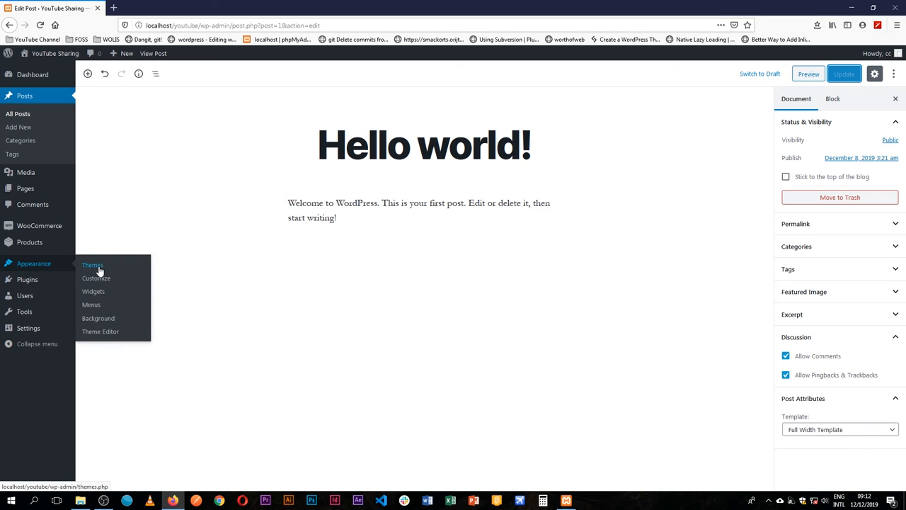
Go to Appearance > Themes, listing Twenty Twenty as the active theme.
click(93, 264)
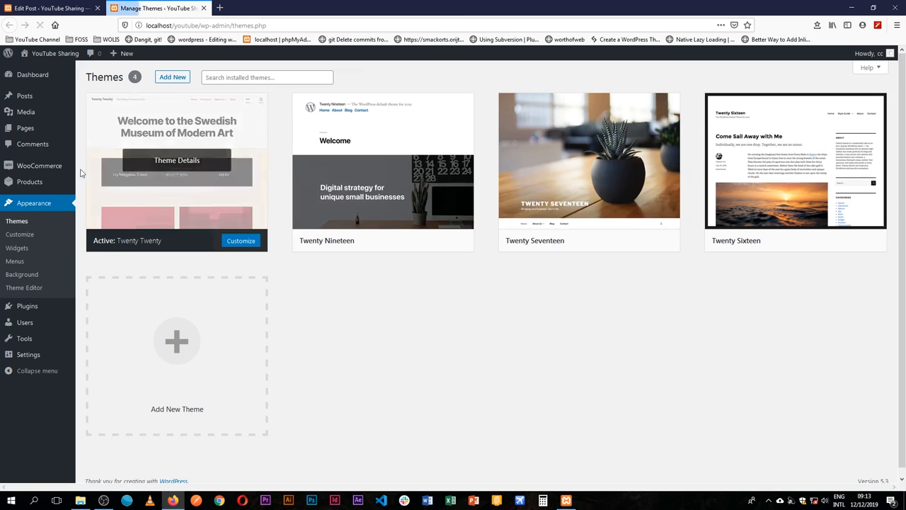
mouse_move(146, 261)
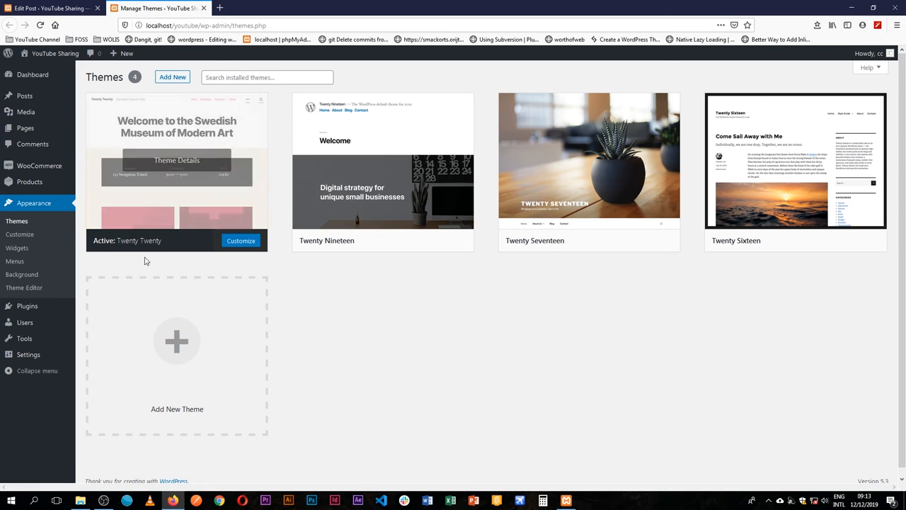
mouse_move(199, 143)
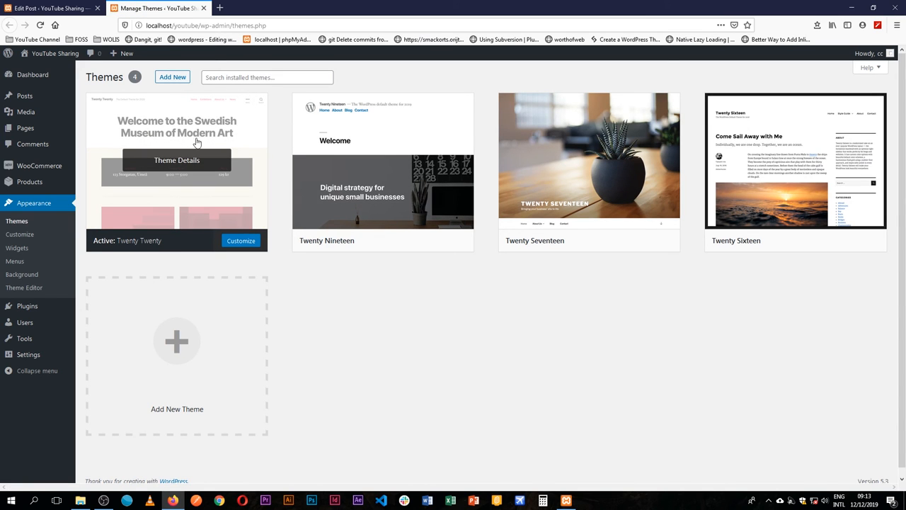
mouse_move(183, 184)
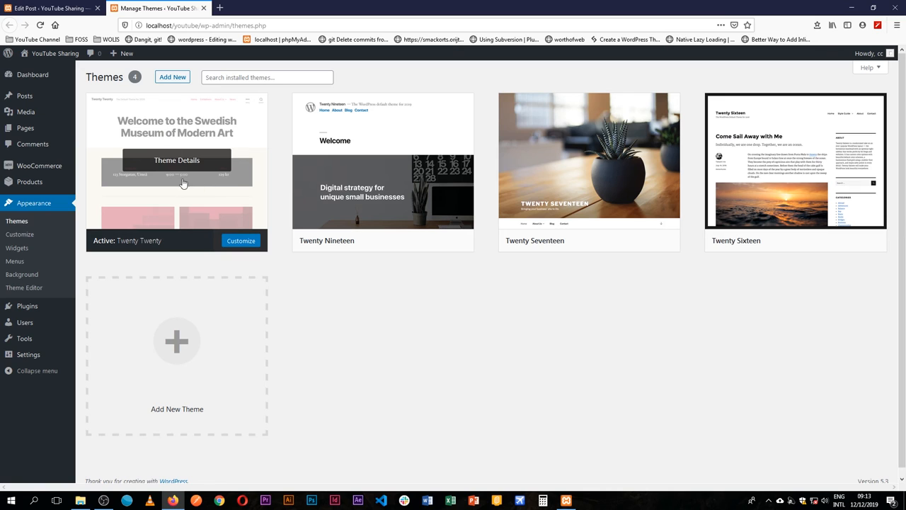
mouse_move(382, 149)
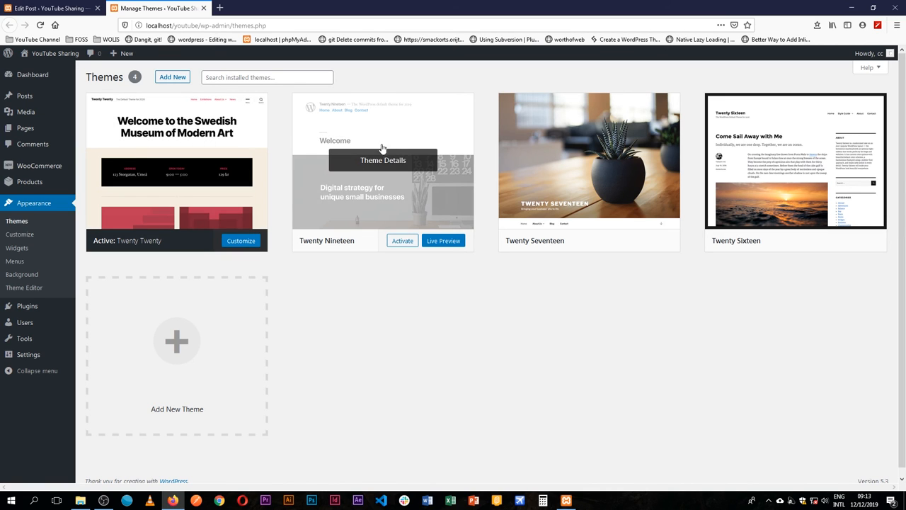
mouse_move(388, 178)
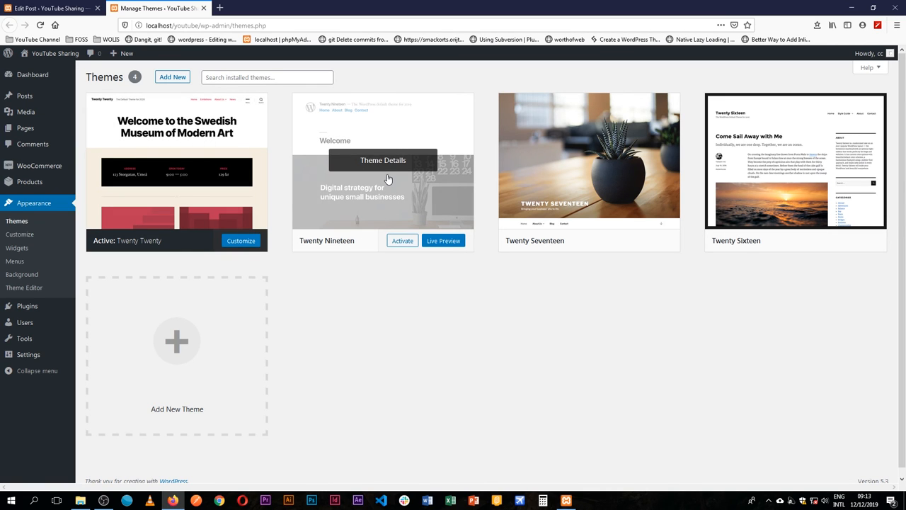
mouse_move(348, 208)
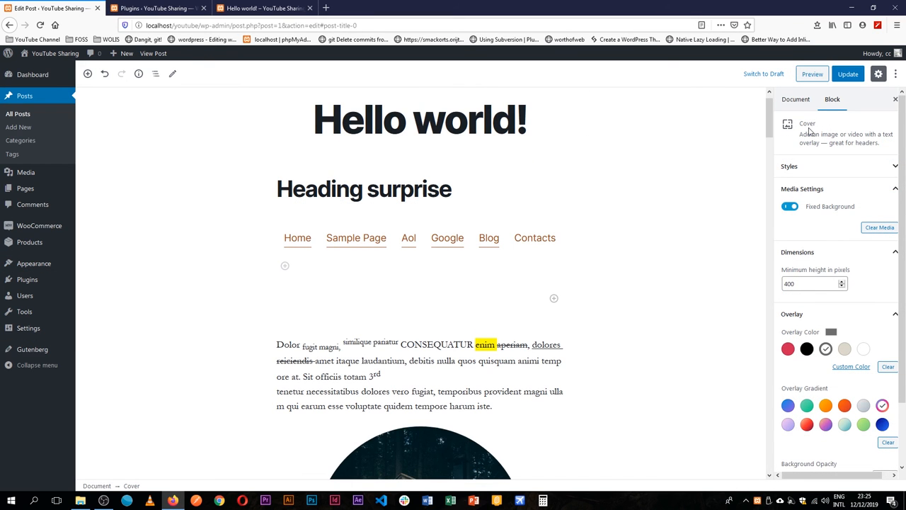
Return to the Hello world! post in the block editor with the Cover block selected.
click(846, 74)
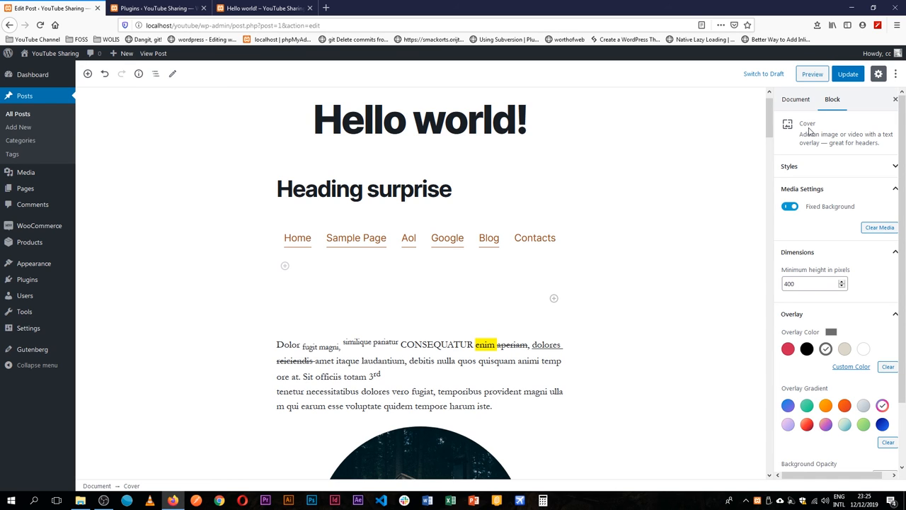
mouse_move(505, 352)
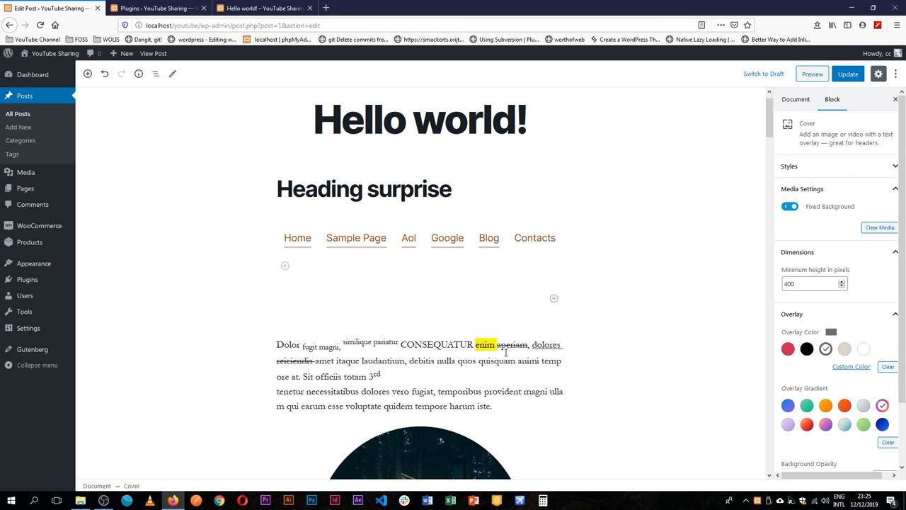
mouse_move(607, 269)
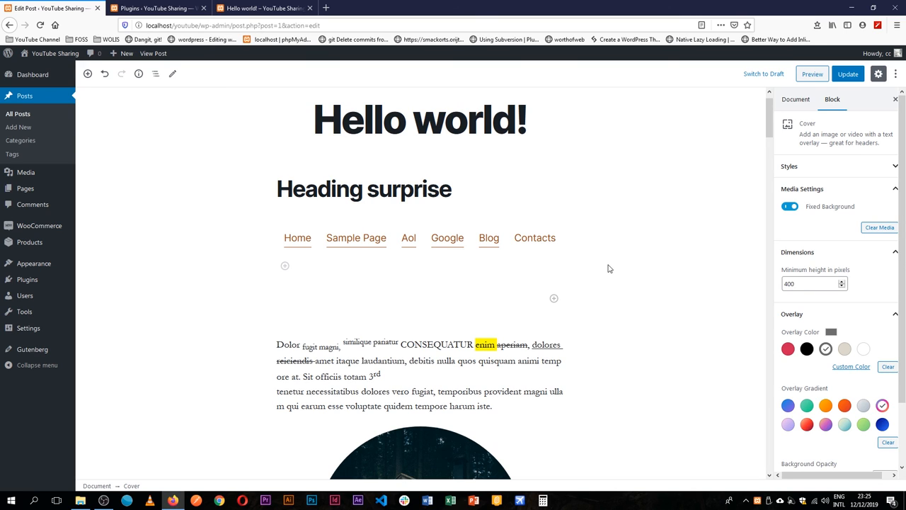
mouse_move(715, 188)
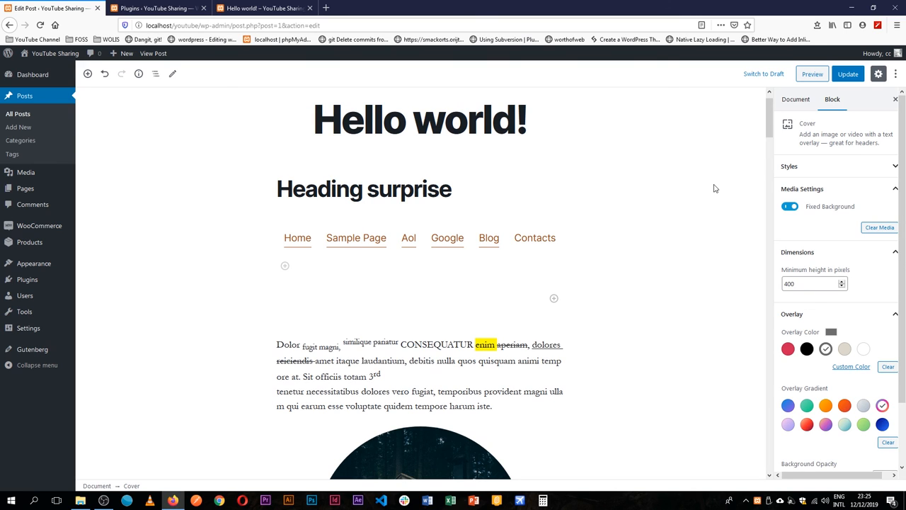